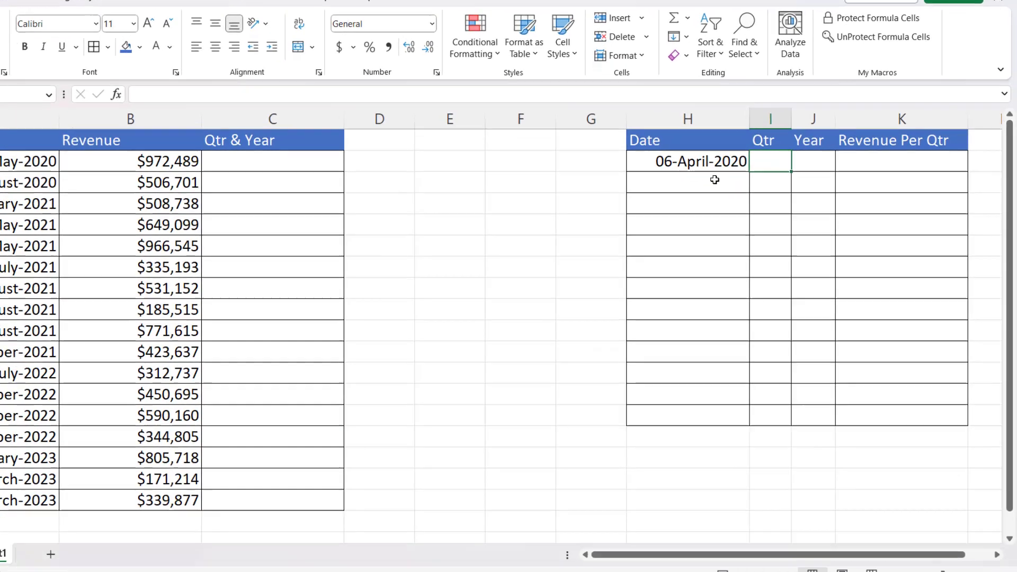
# Step: Enter =EDATE(H2,3) in H3 so it shows 06-July-2020, three months after H2
pyautogui.write('=e')
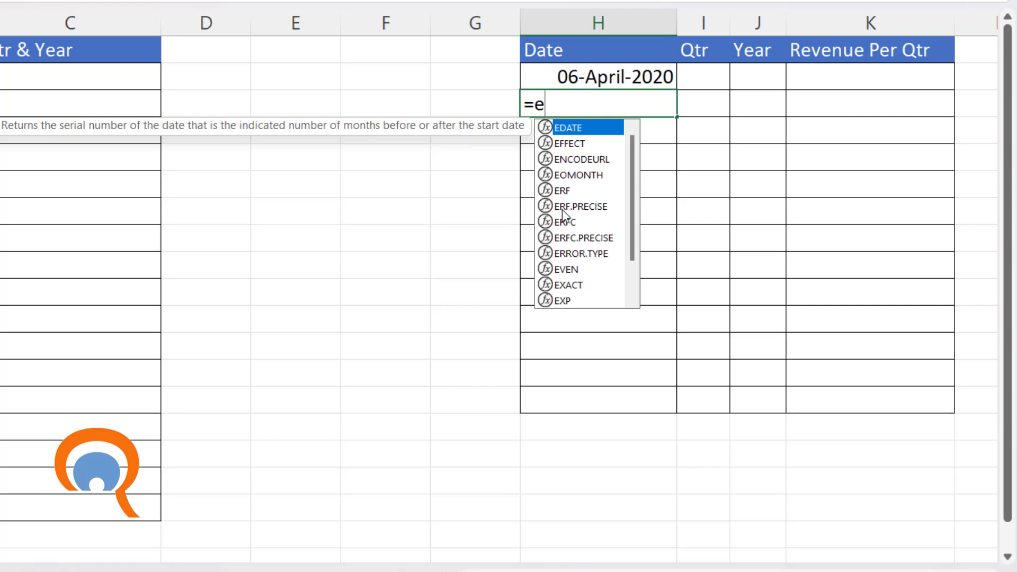
pyautogui.write('d')
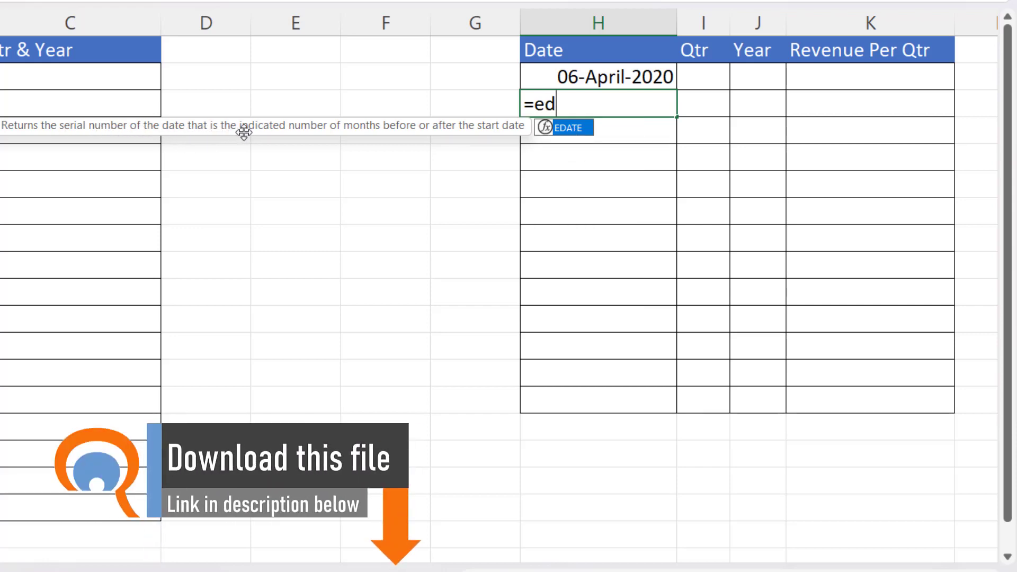
pyautogui.moveTo(455, 128)
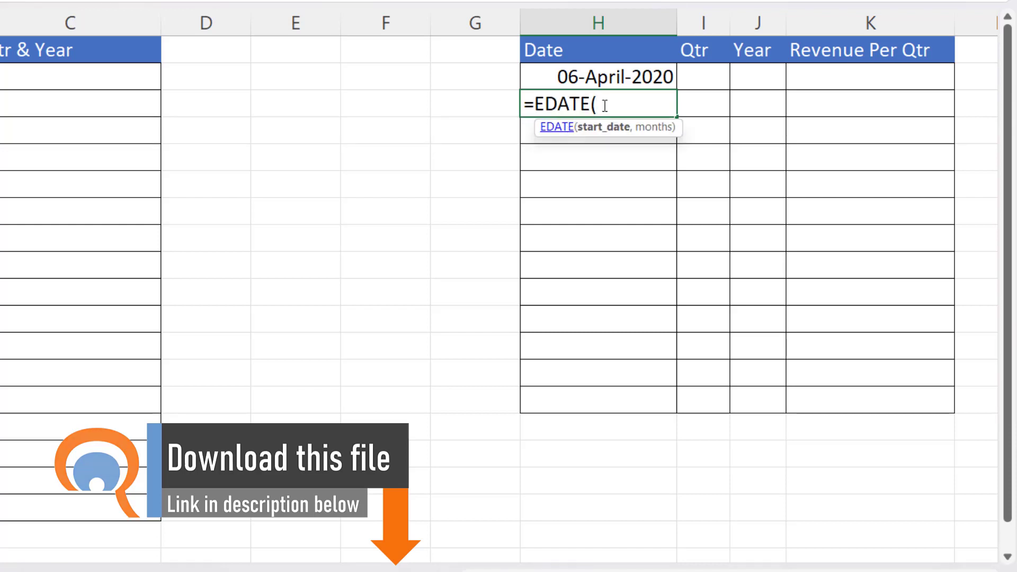
pyautogui.click(598, 76)
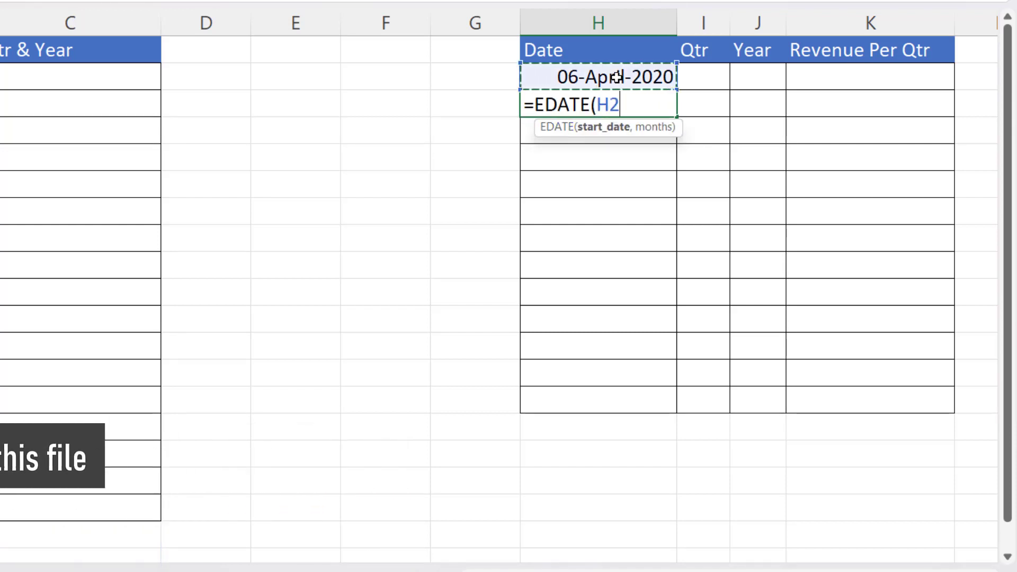
pyautogui.write(',3')
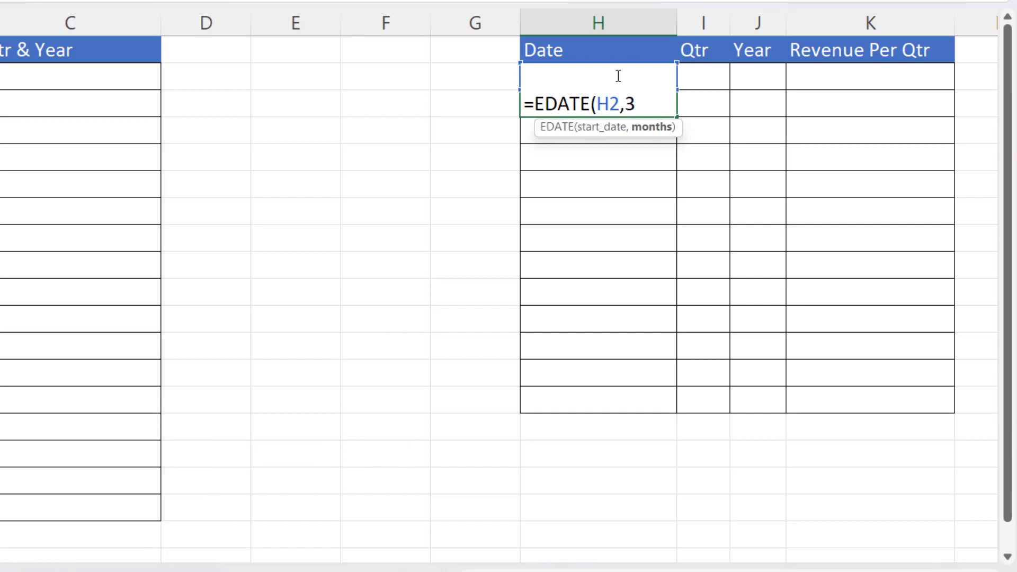
pyautogui.press('Enter')
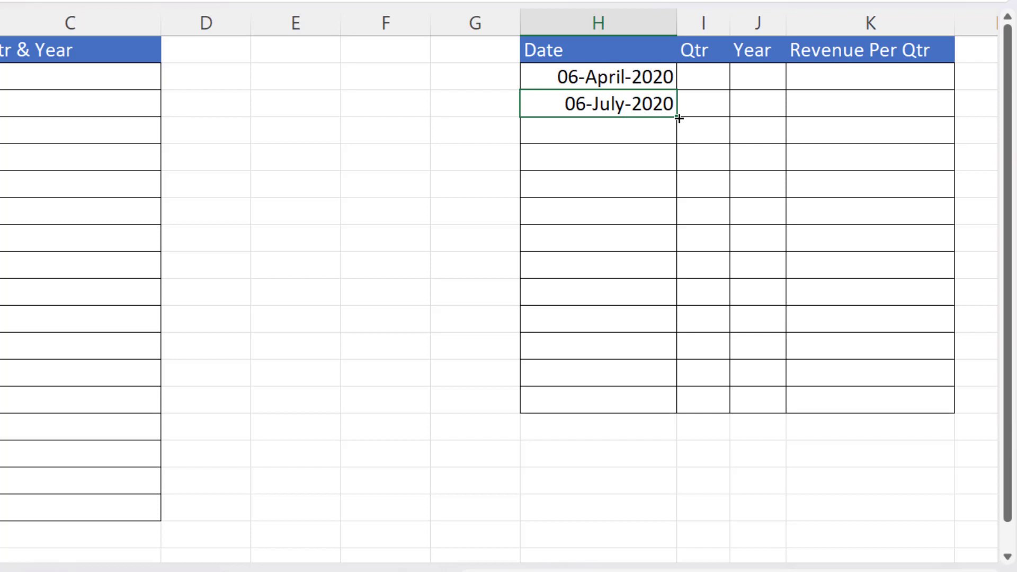
# Step: Fill dates down to 06-April-2023 in H14 and repeating Q1–Q4 labels in I2:I14
pyautogui.moveTo(680, 118); pyautogui.dragTo(680, 409)
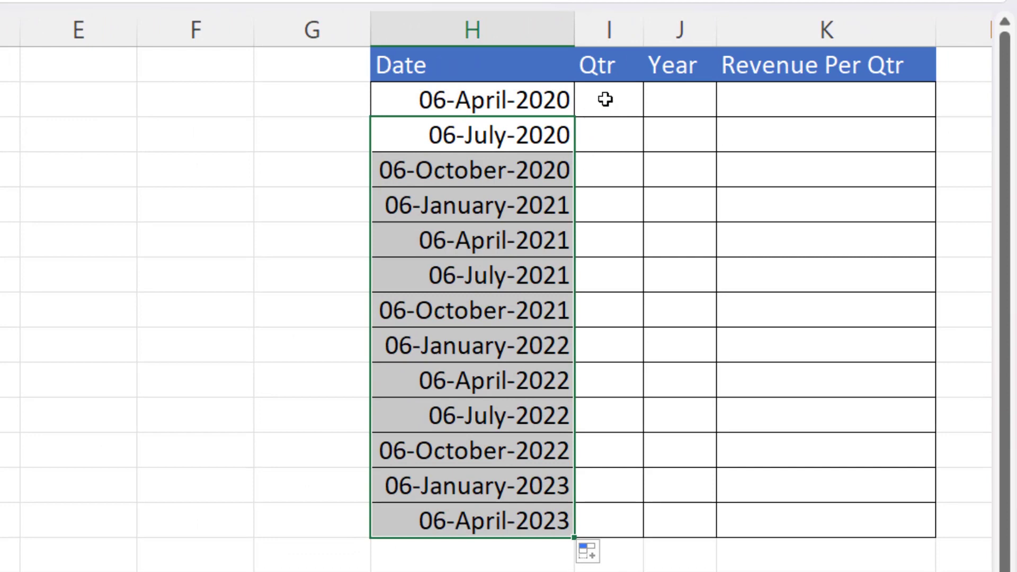
pyautogui.write('Q1')
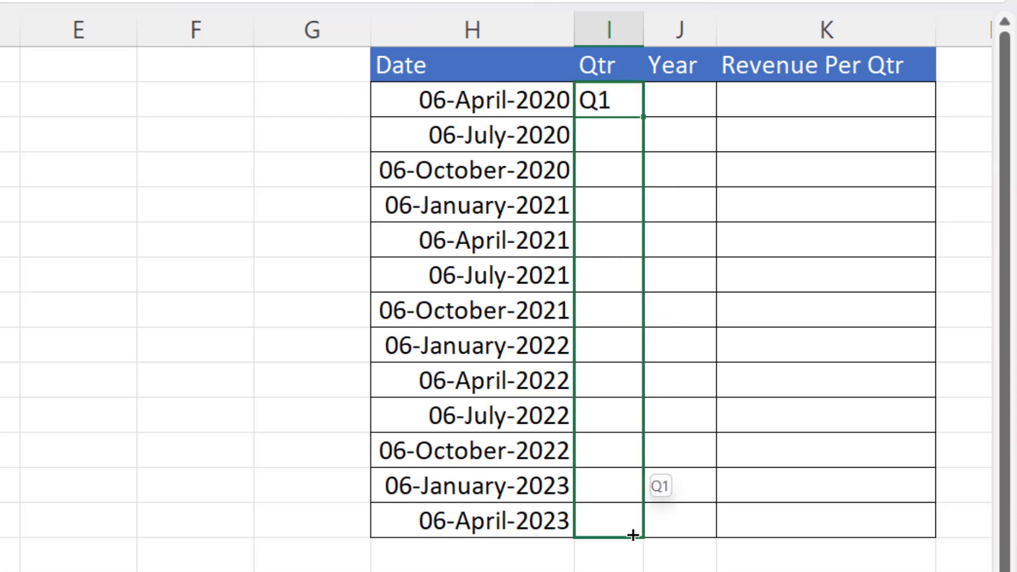
pyautogui.moveTo(635, 115); pyautogui.dragTo(635, 522)
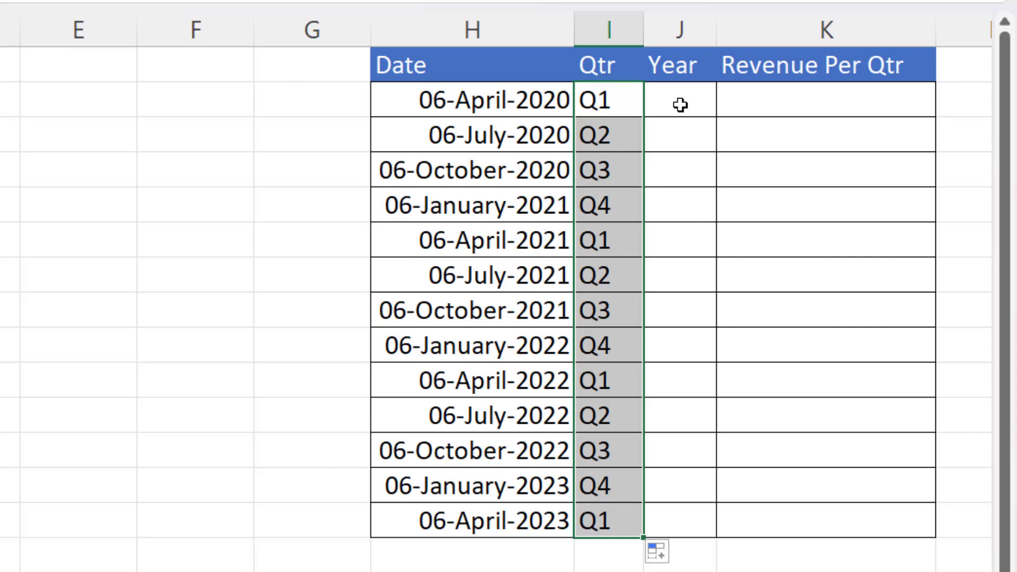
# Step: Enter =IF(I2<>"Q4",YEAR(H2),YEAR(H2)-1) in J2 and fill it down to J14
pyautogui.click(679, 100)
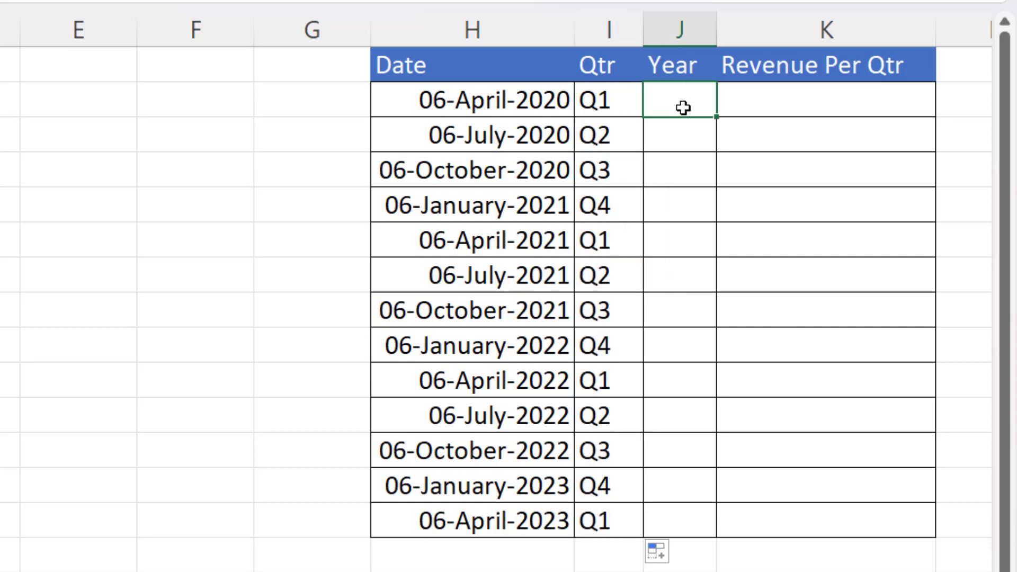
pyautogui.write('=')
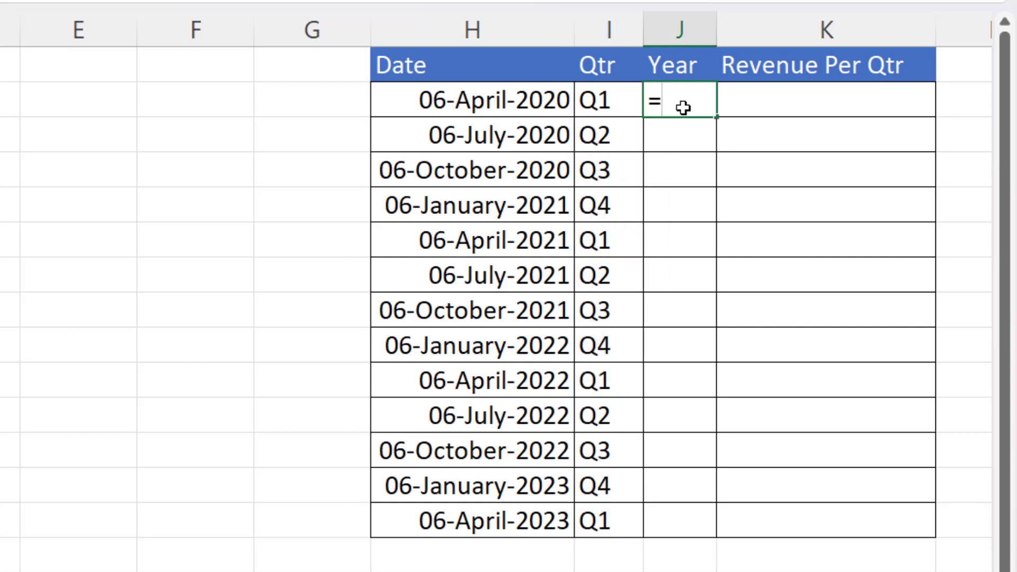
pyautogui.write('if(I2<')
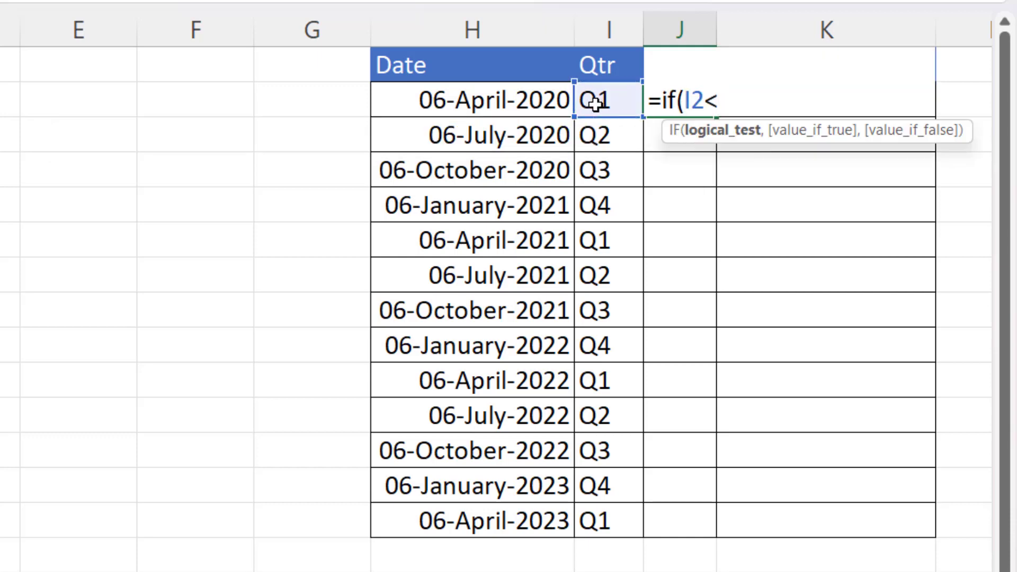
pyautogui.write('>"')
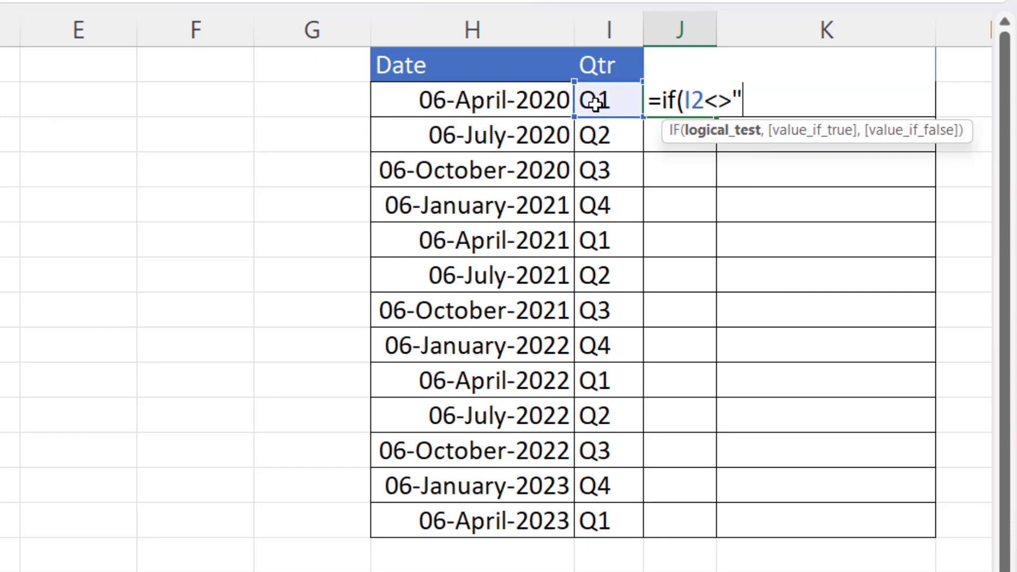
pyautogui.write('Q4')
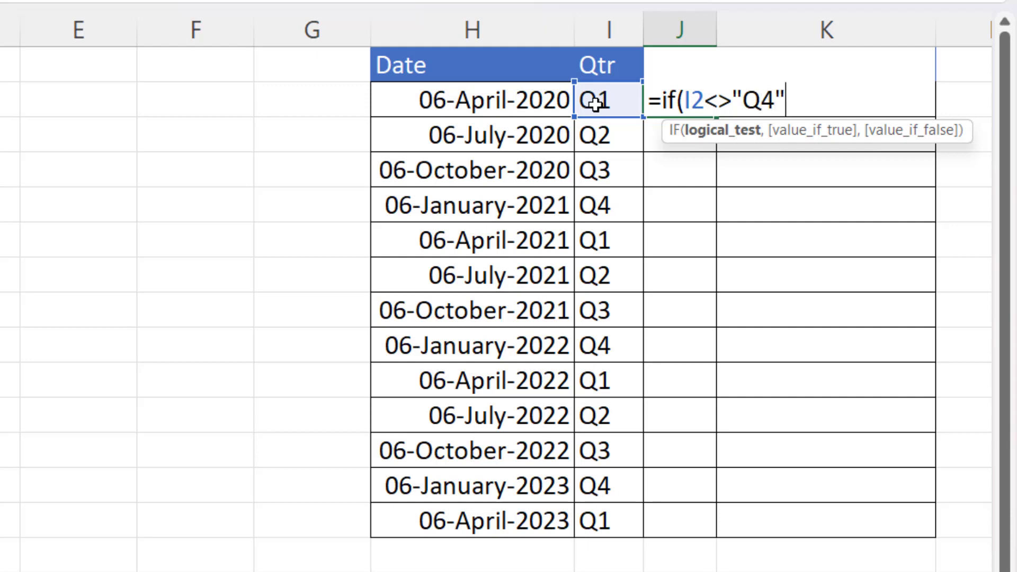
pyautogui.write(',')
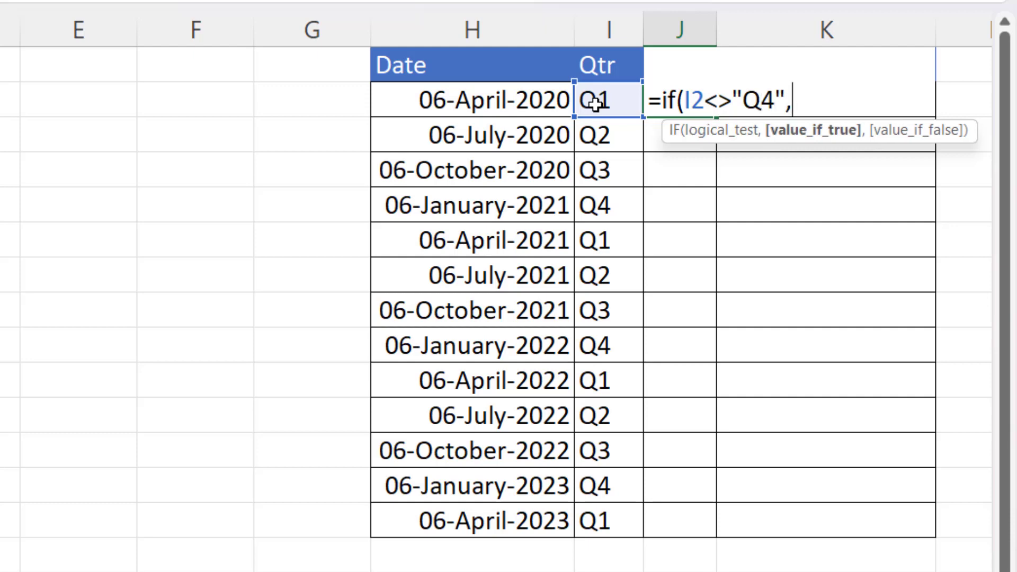
pyautogui.write('year')
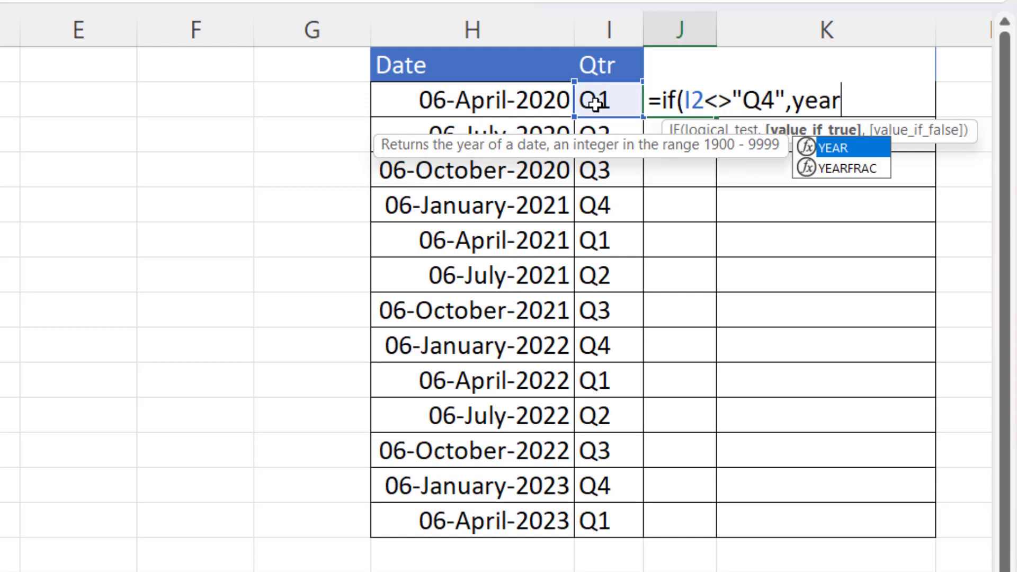
pyautogui.write('(')
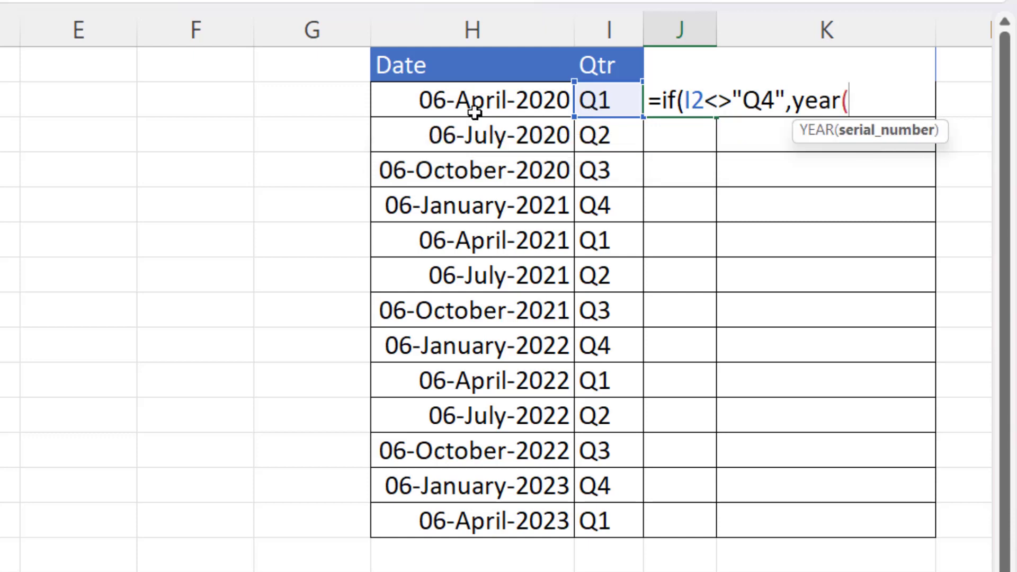
pyautogui.click(470, 100)
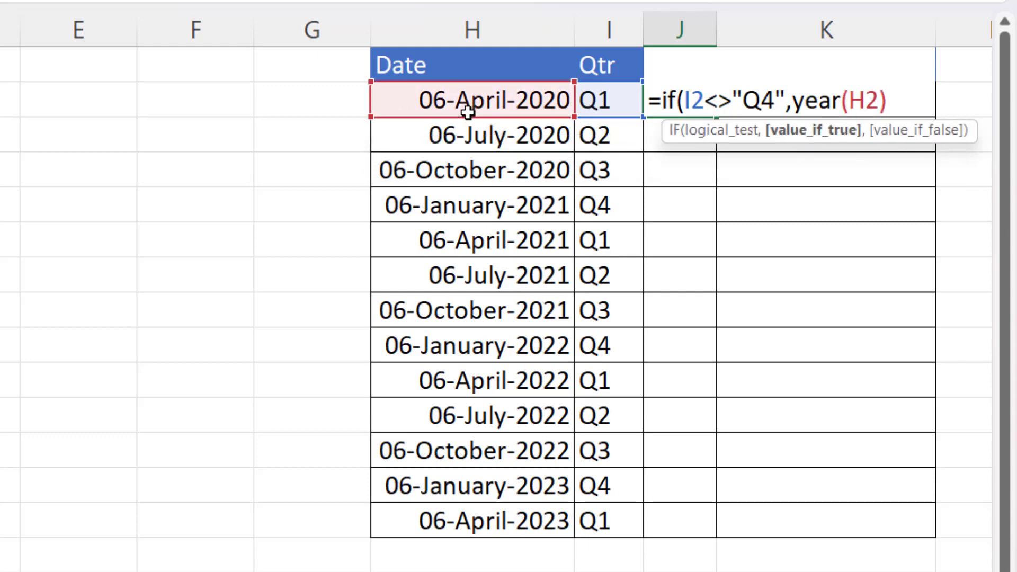
pyautogui.write(',')
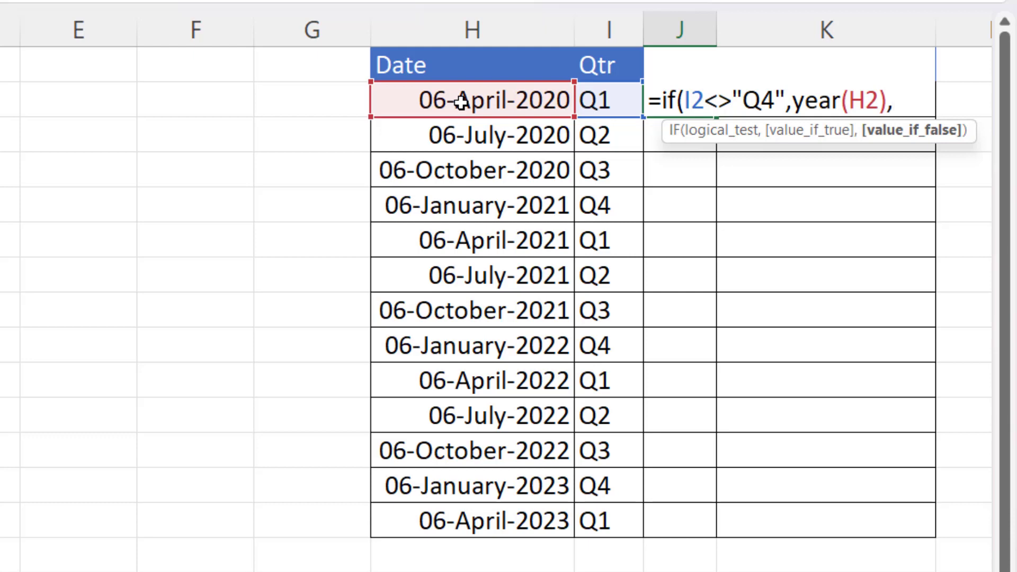
pyautogui.write('year(H2')
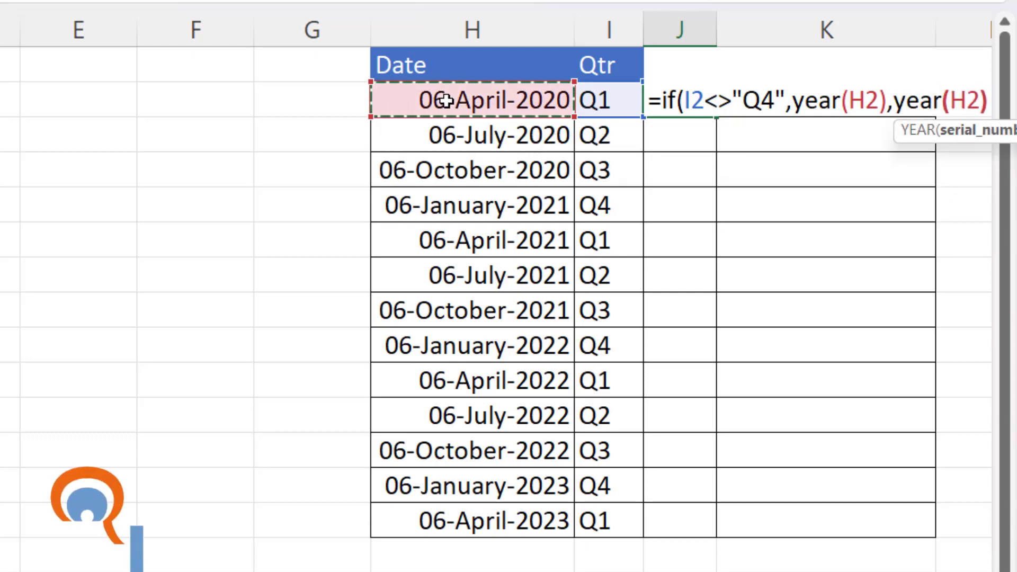
pyautogui.write('-1')
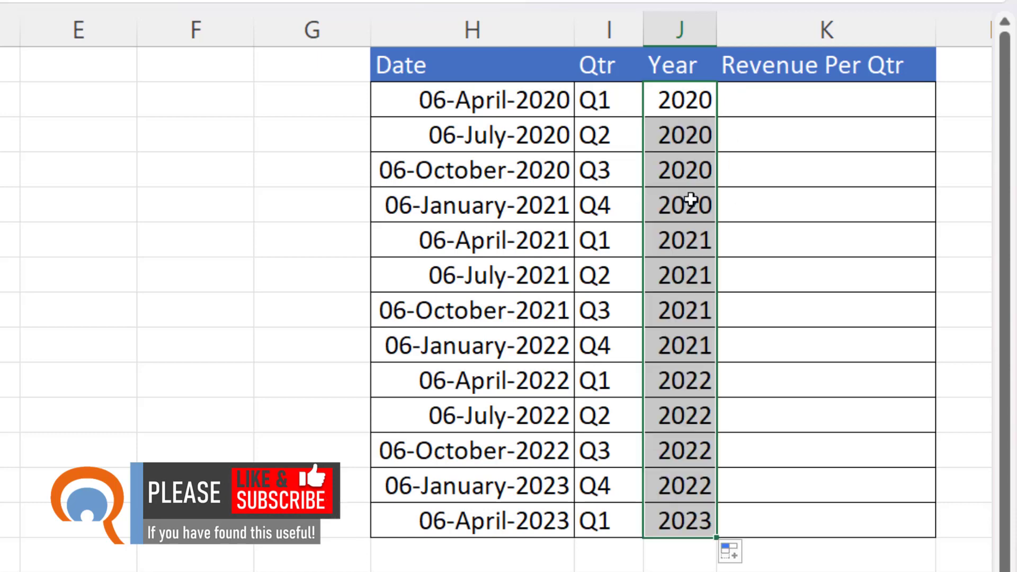
pyautogui.click(608, 205)
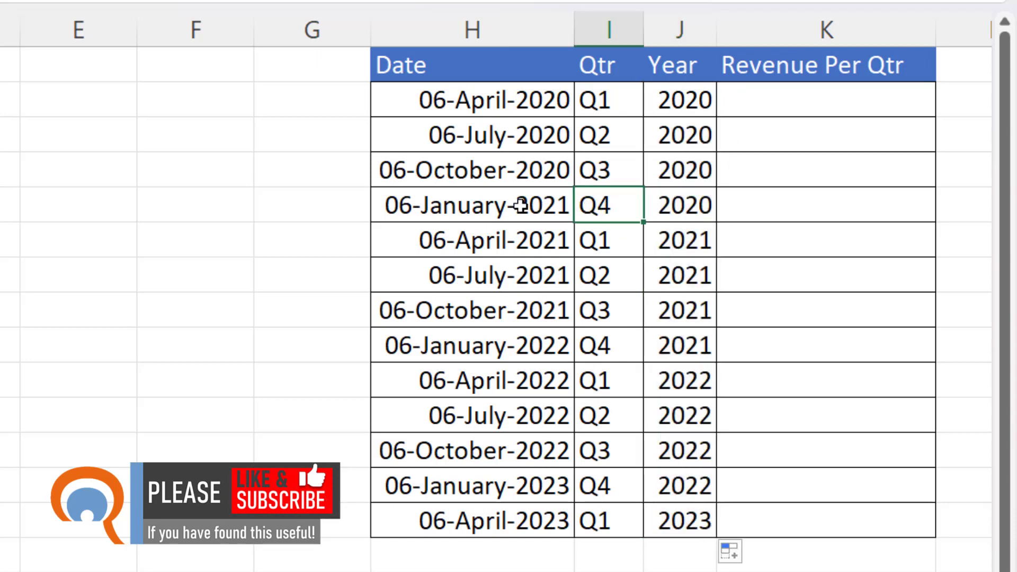
pyautogui.moveTo(489, 209)
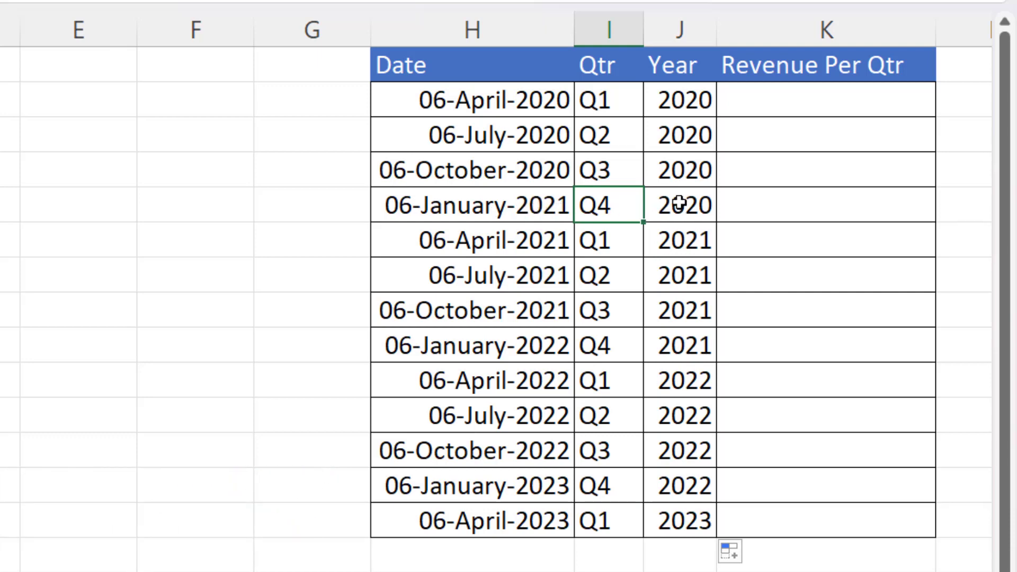
pyautogui.moveTo(694, 309)
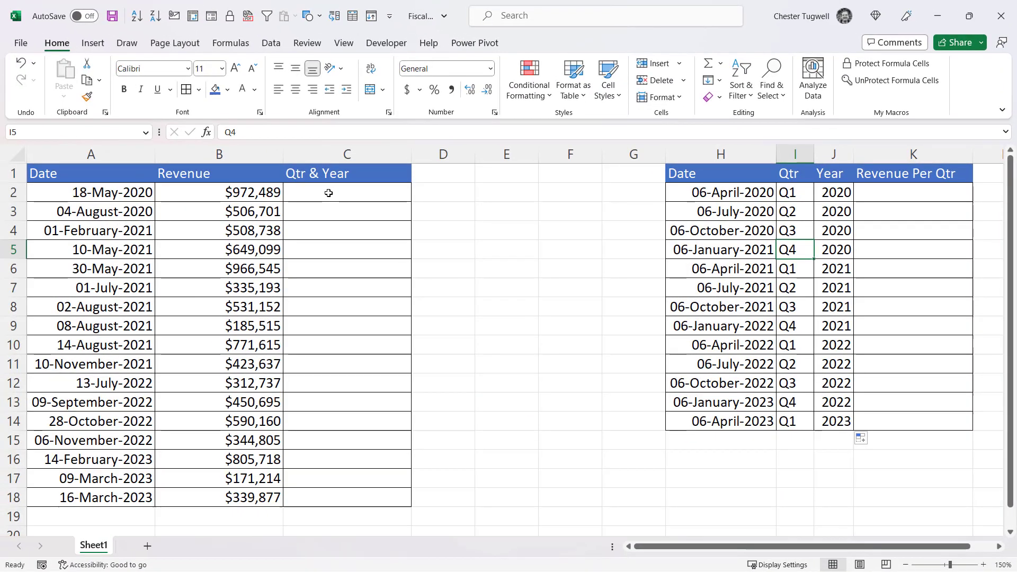
# Step: Enter =VLOOKUP(A2,$H$2:$J$14,2,FALSE) in C2 so it returns Q1
pyautogui.click(346, 192)
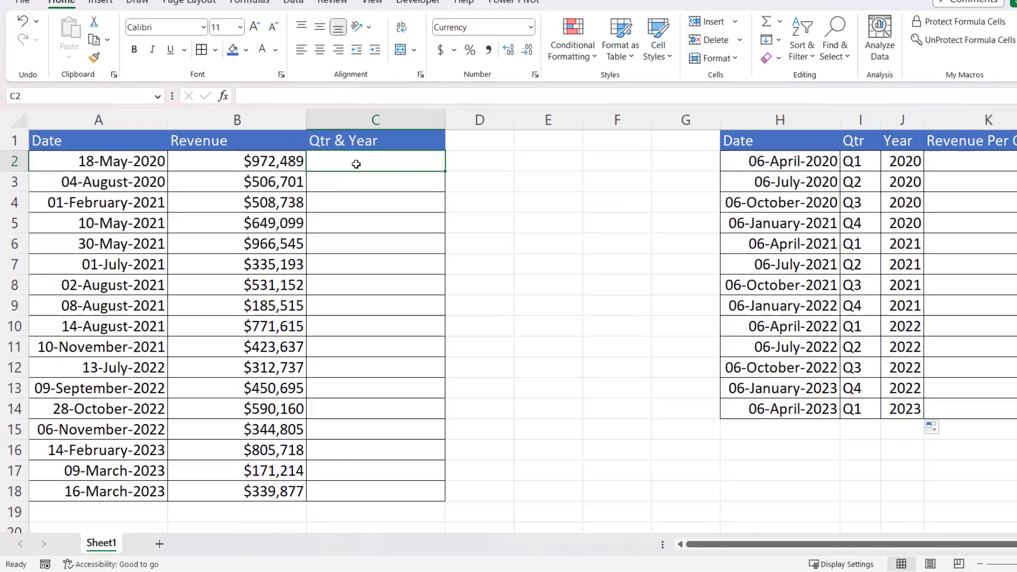
pyautogui.write('=VLOOKUP(')
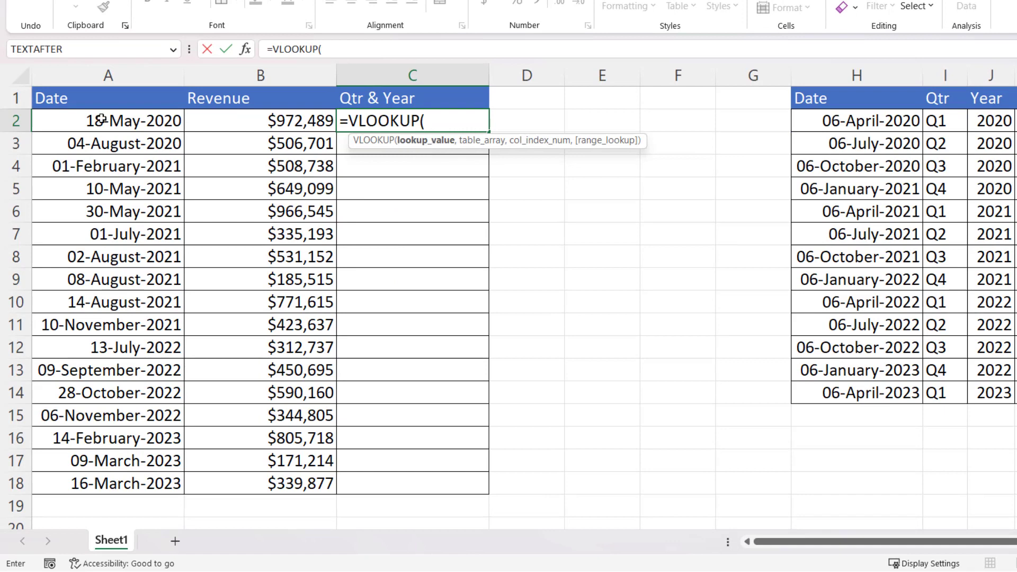
pyautogui.click(108, 121)
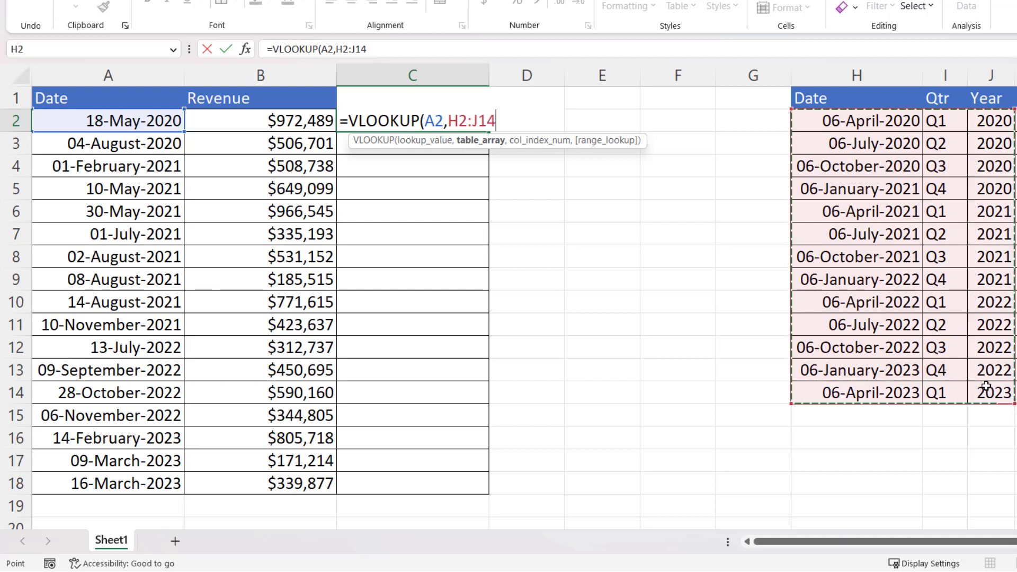
pyautogui.moveTo(967, 361)
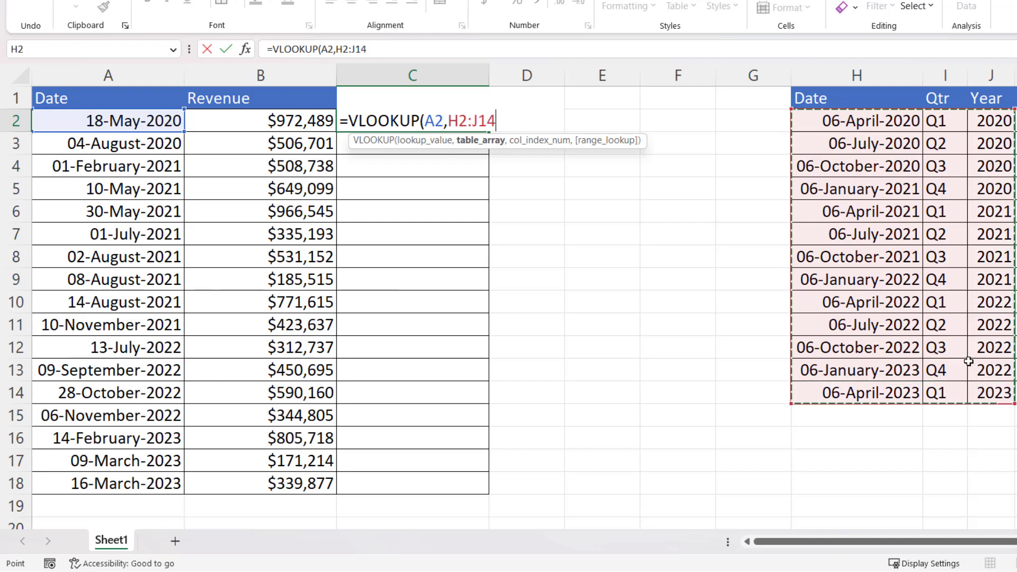
pyautogui.press('f4')
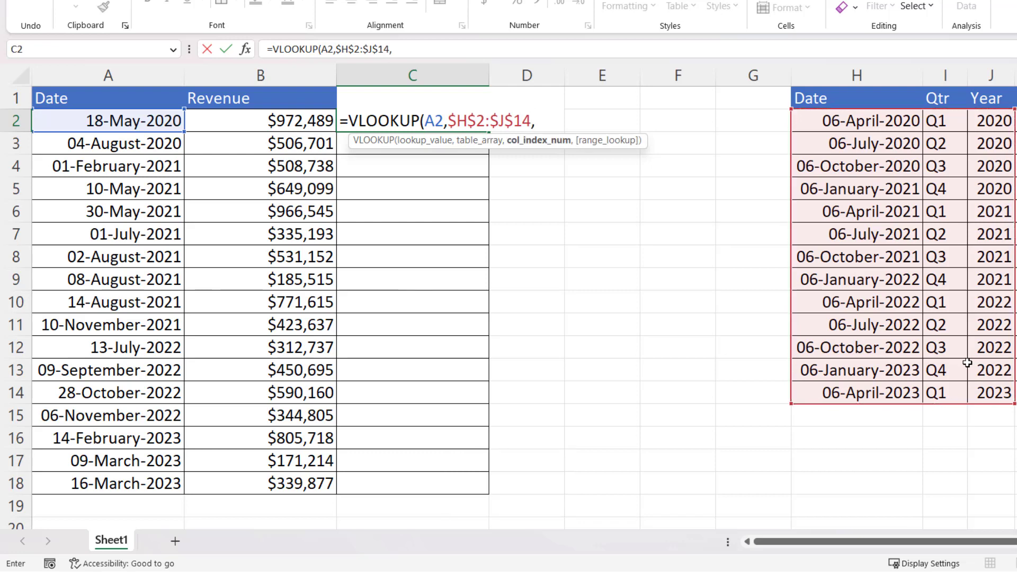
pyautogui.write('2')
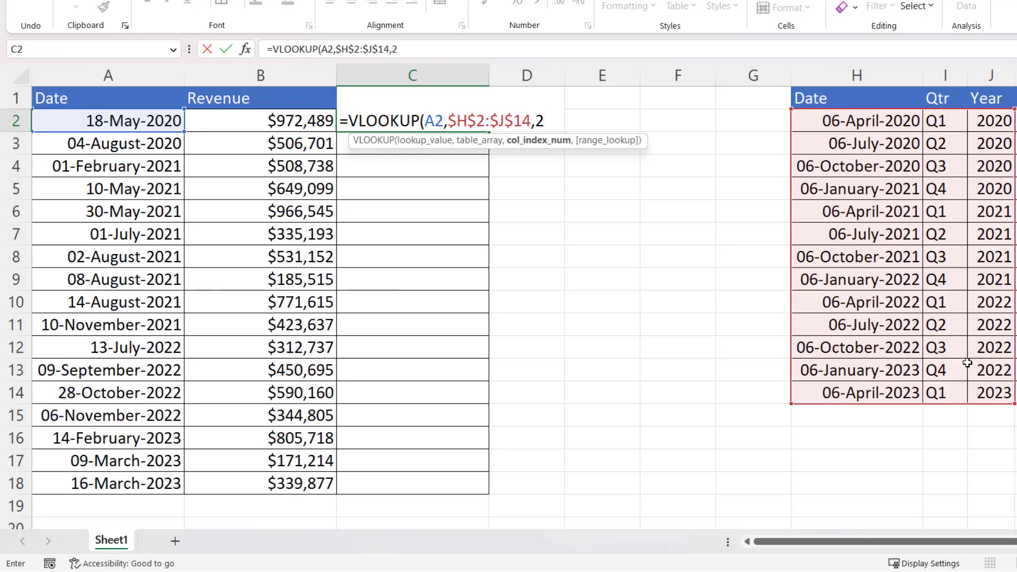
pyautogui.write(',fal')
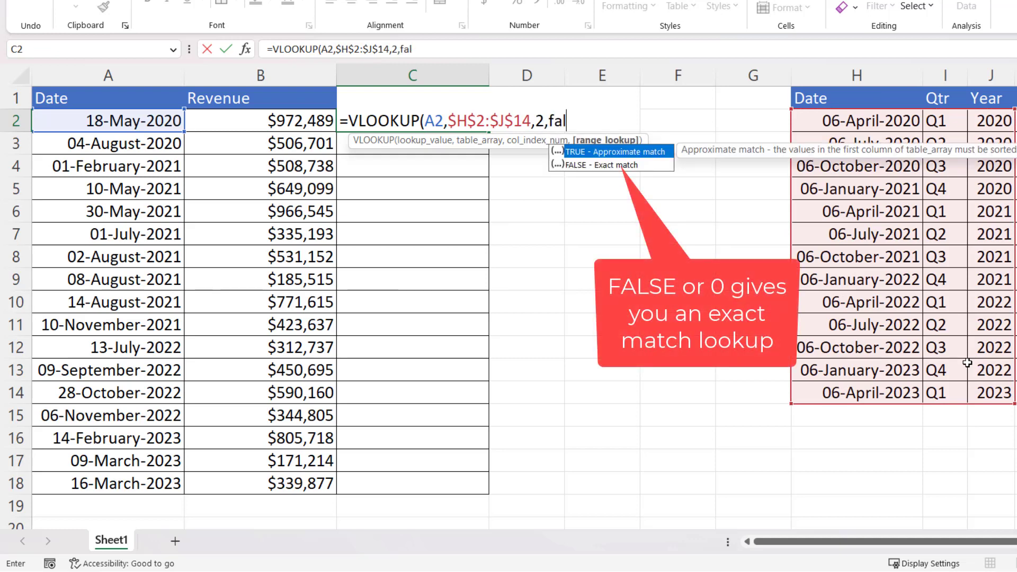
pyautogui.write('se)')
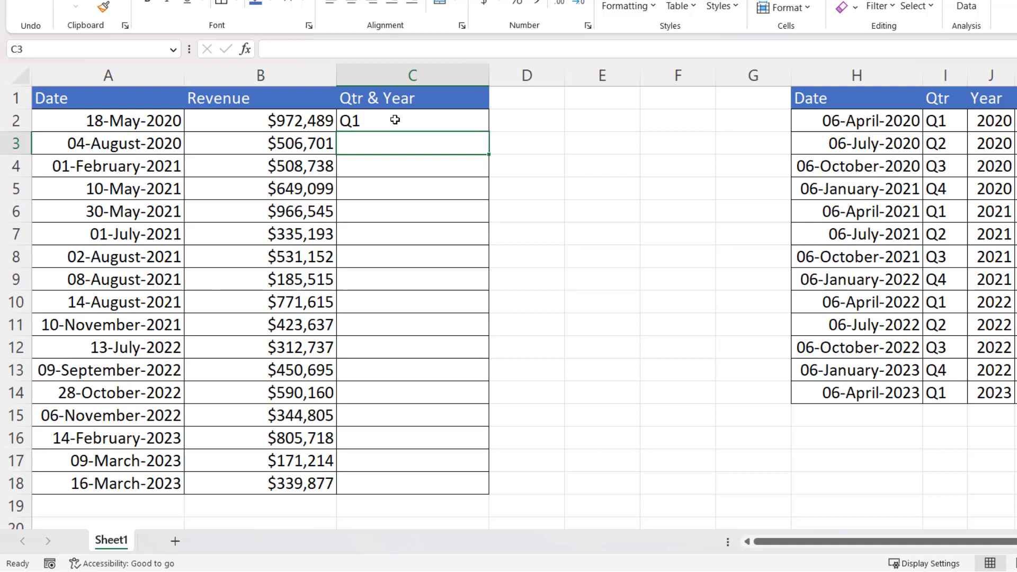
# Step: Copy the C2 VLOOKUP down to C18 so every sale shows its quarter
pyautogui.moveTo(856, 120); pyautogui.dragTo(855, 392)
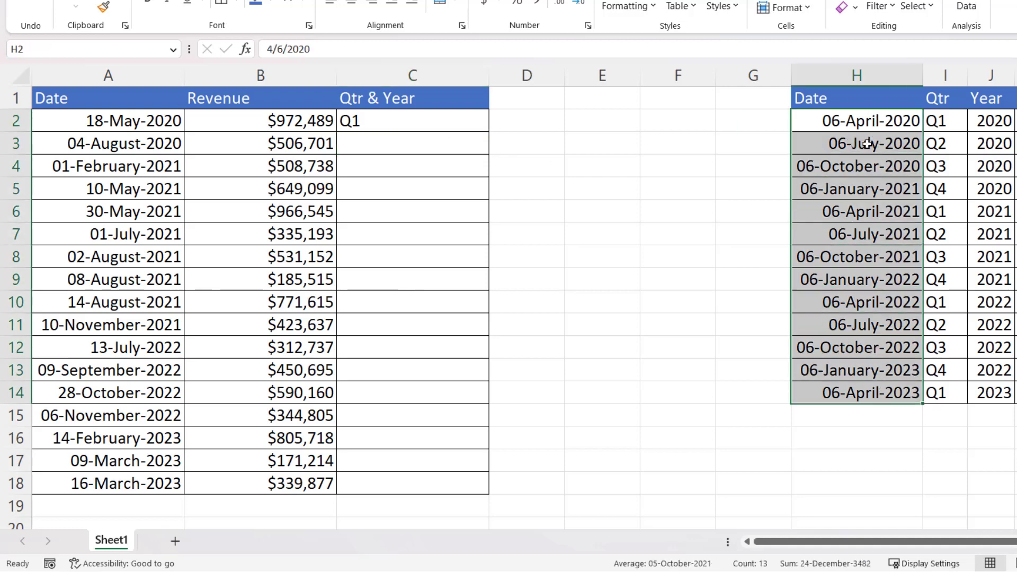
pyautogui.write('=EDATE(H2,3)')
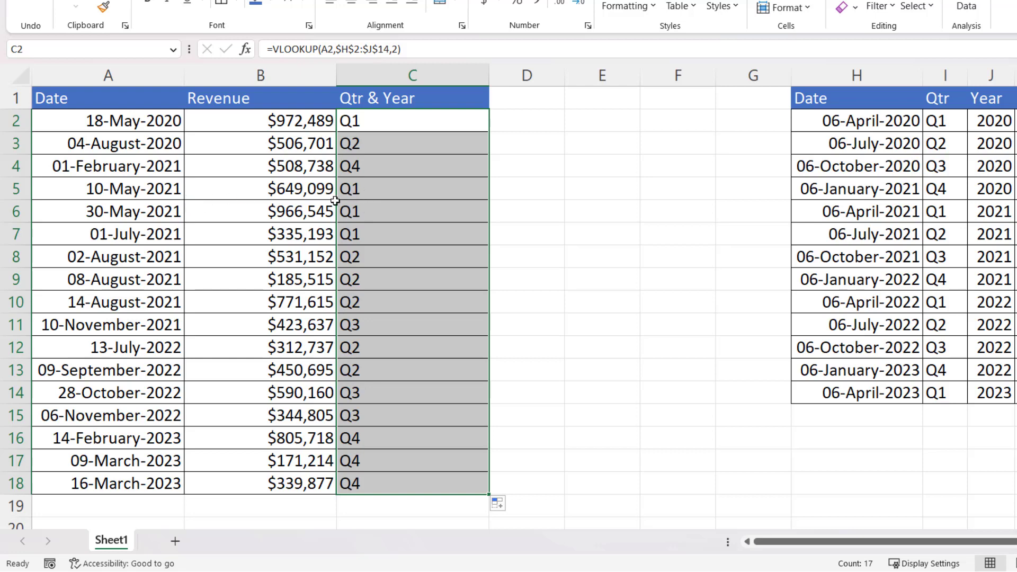
pyautogui.moveTo(376, 132)
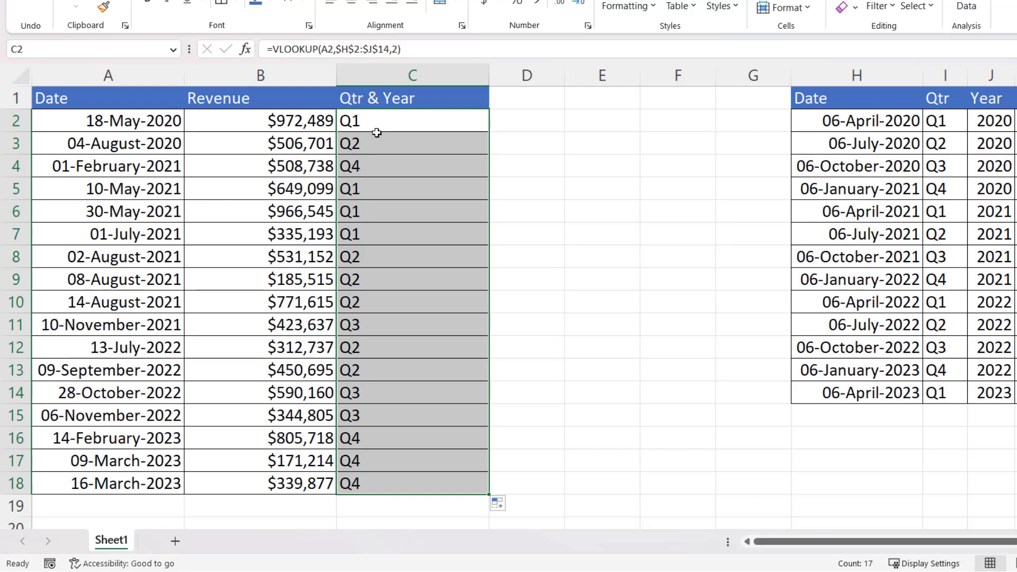
pyautogui.moveTo(128, 245)
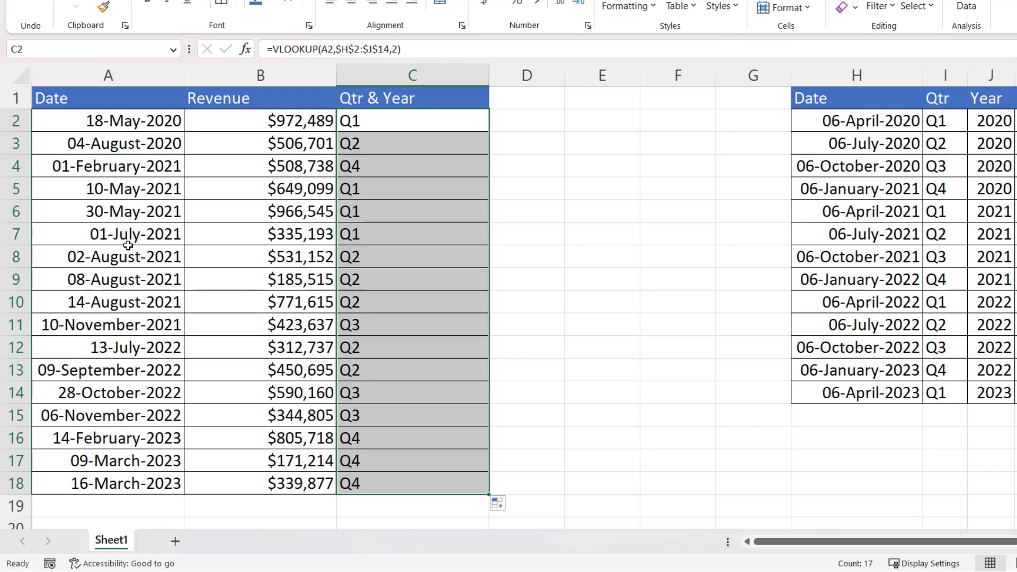
pyautogui.moveTo(389, 127)
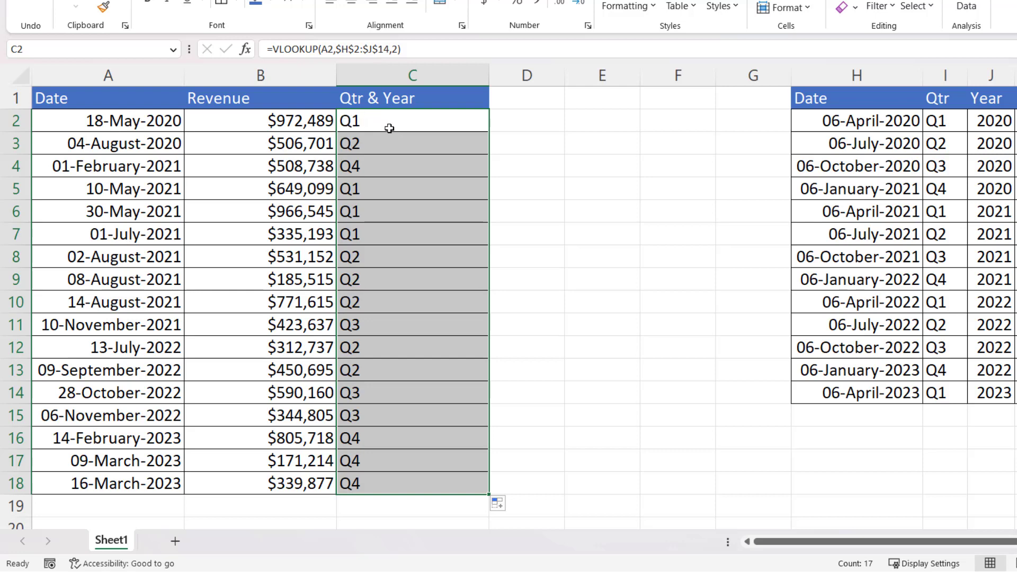
pyautogui.moveTo(400, 124)
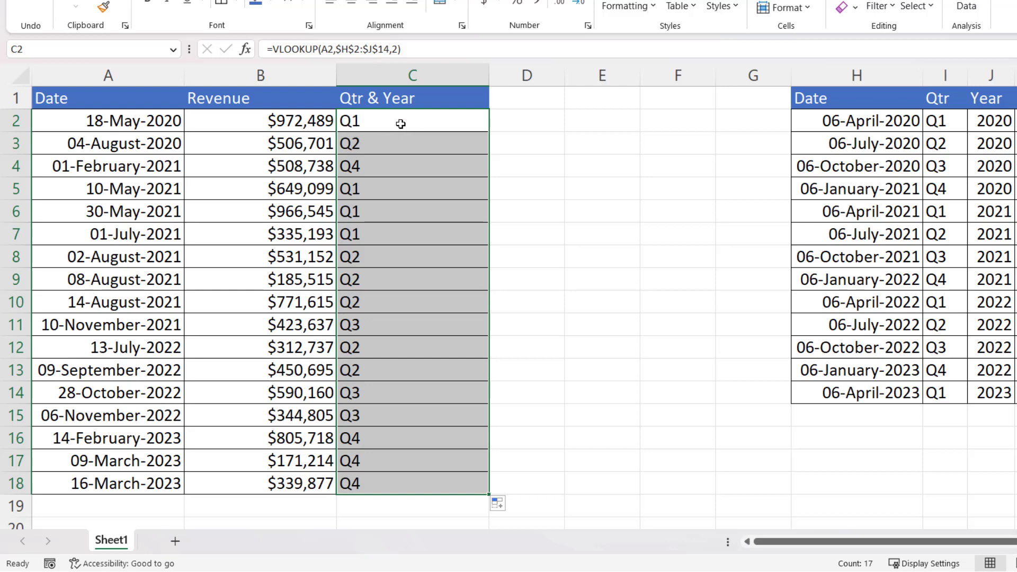
pyautogui.moveTo(388, 75)
pyautogui.write('{')
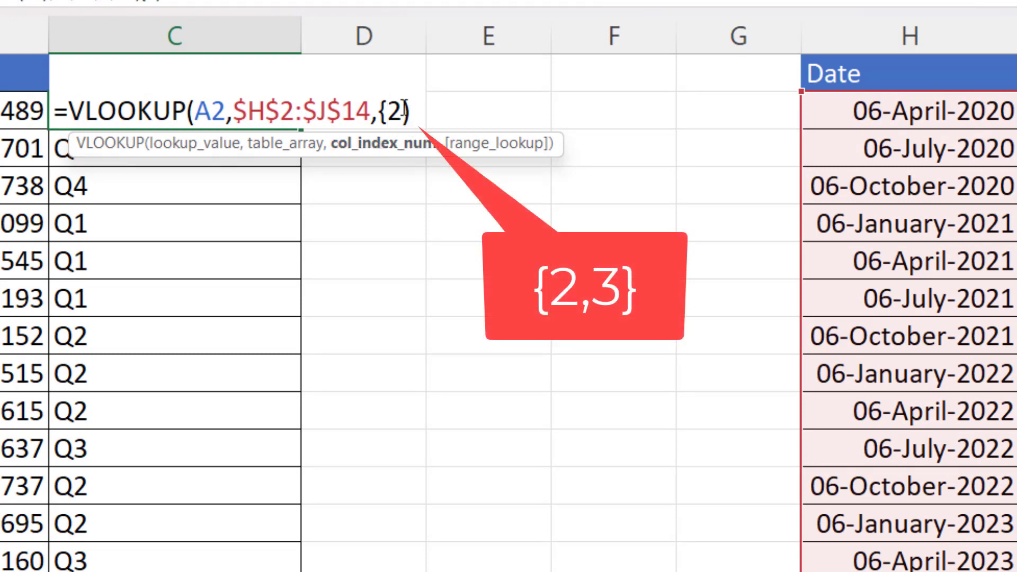
# Step: Change C2's column index to {2,3} so Q1 and 2020 spill into C2:D2
pyautogui.write(',3')
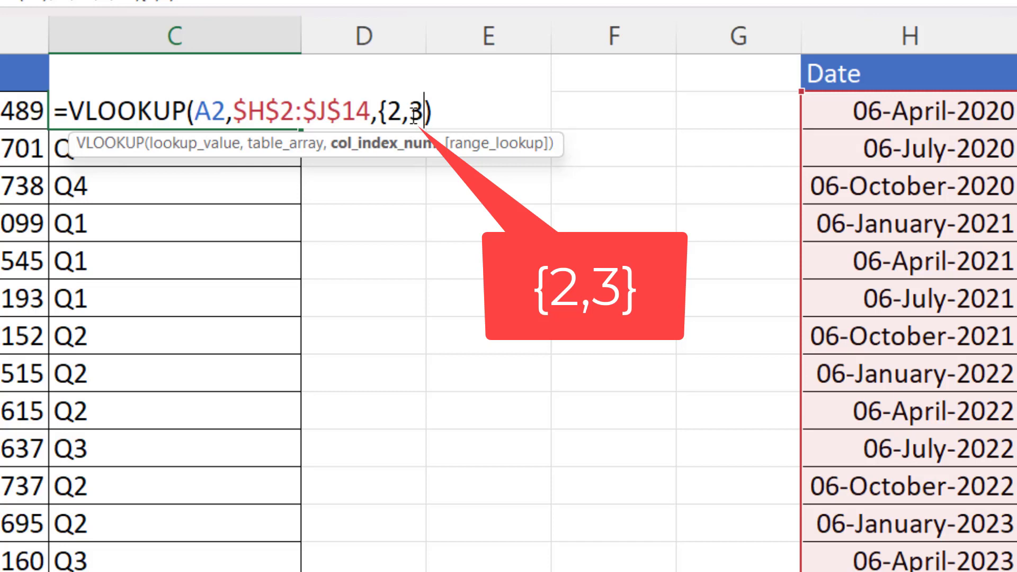
pyautogui.press('Enter')
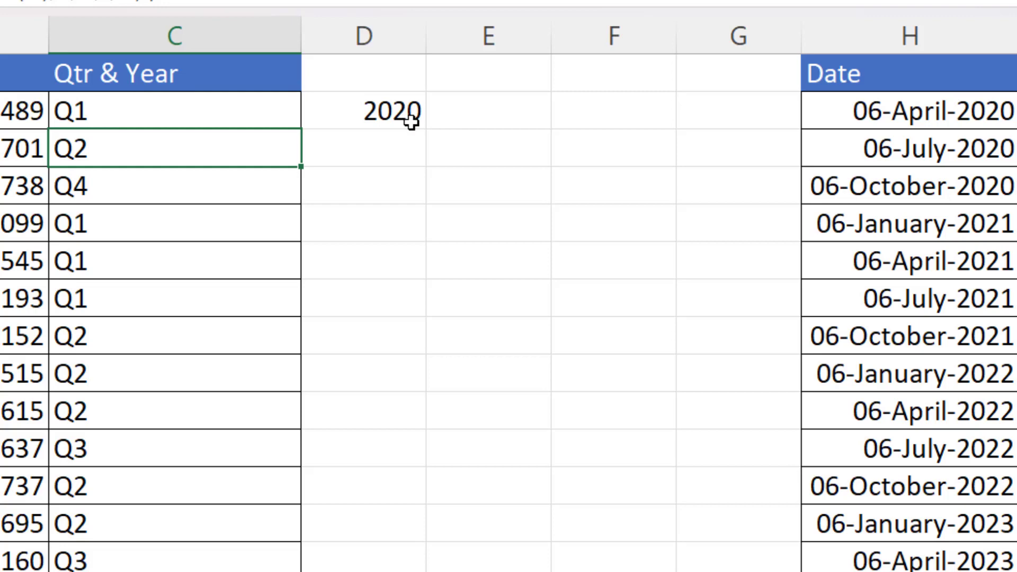
pyautogui.moveTo(386, 128)
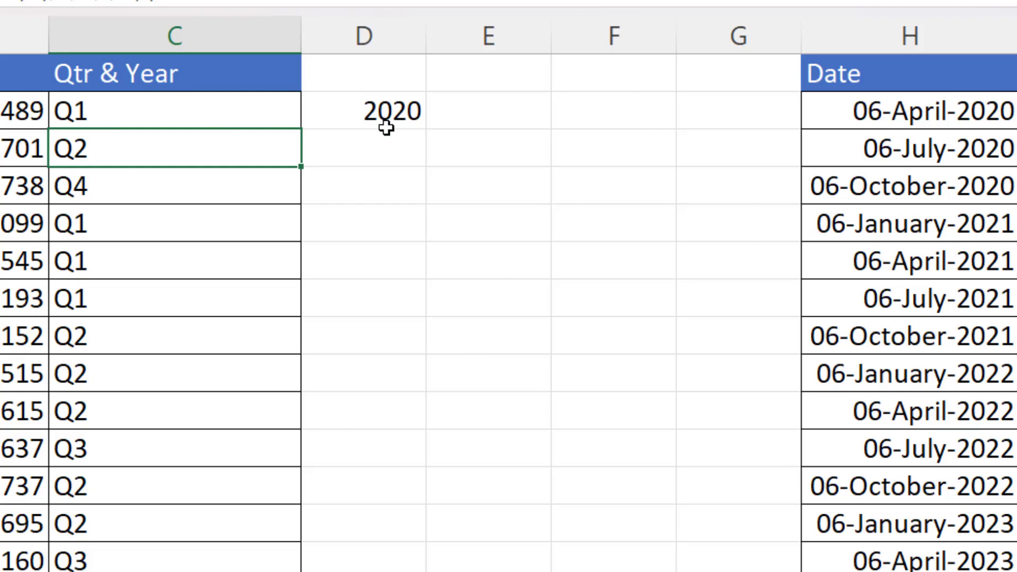
pyautogui.moveTo(230, 120)
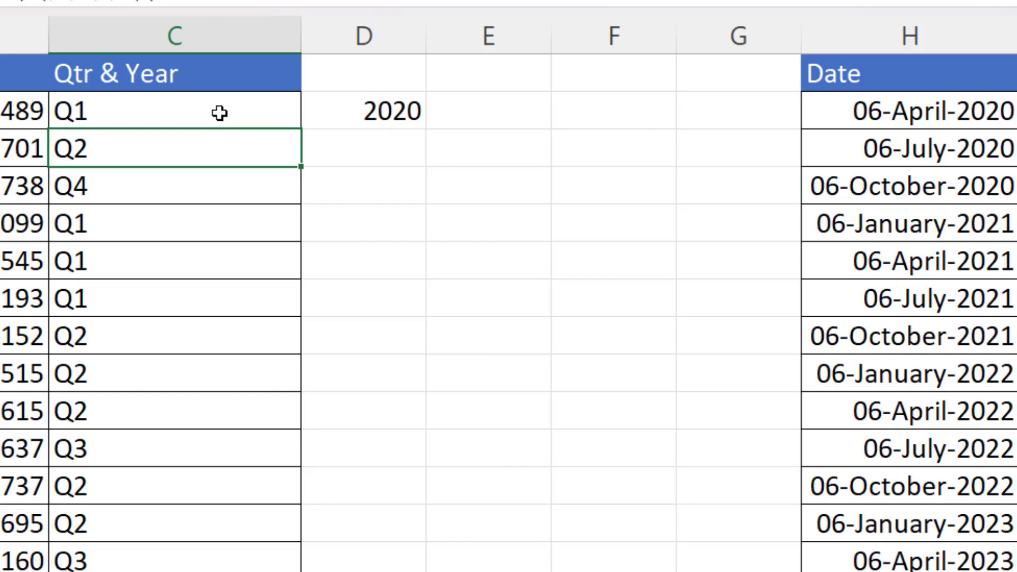
pyautogui.write('=VLOOKUP(A2,$H$2:$J$14,{2,3})')
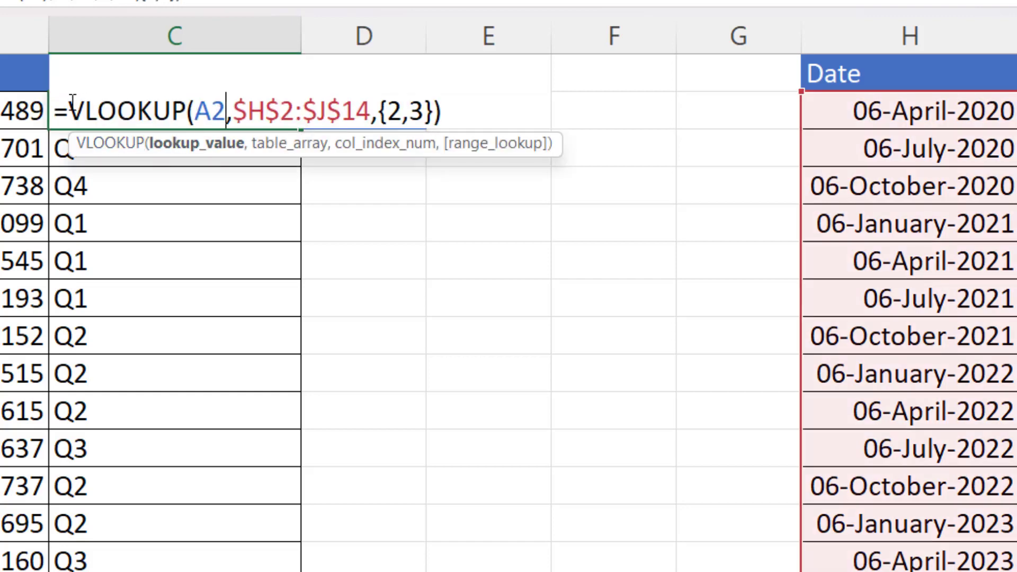
# Step: Wrap the lookup in INDEX(...,1)&"-"&INDEX(...,2) so C2 reads Q1-2020
pyautogui.write('IND')
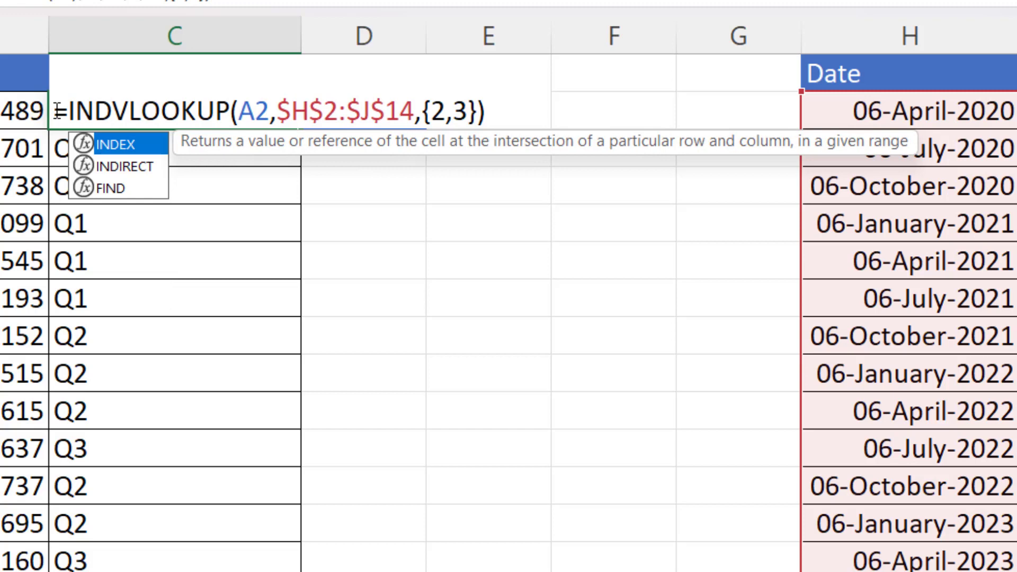
pyautogui.click(117, 143)
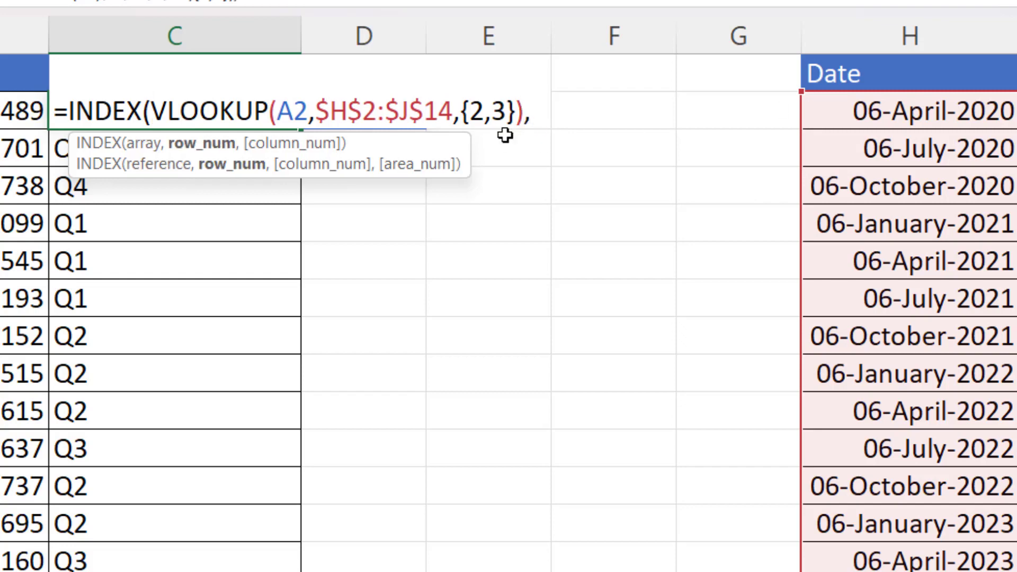
pyautogui.write('1')
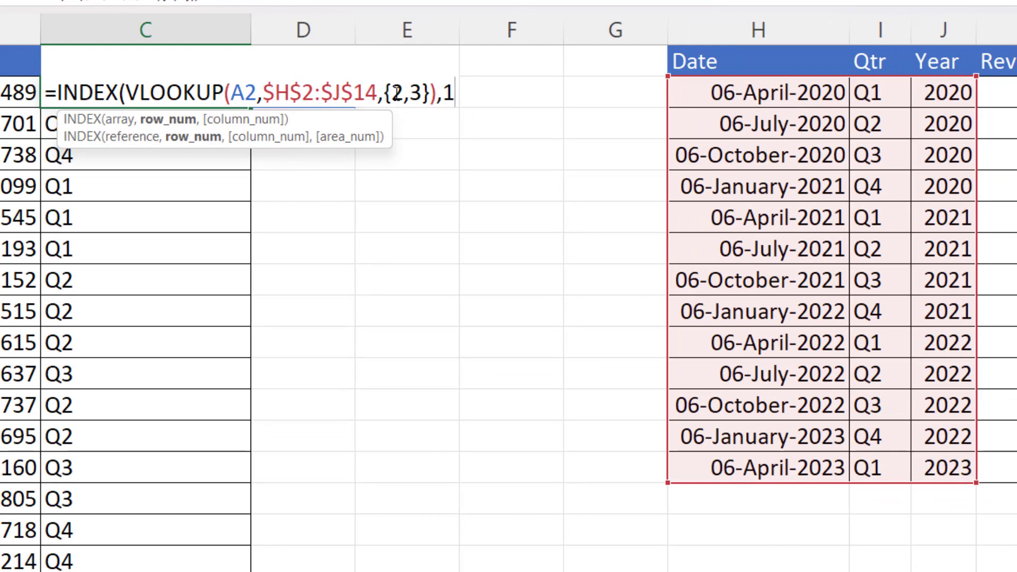
pyautogui.moveTo(586, 187)
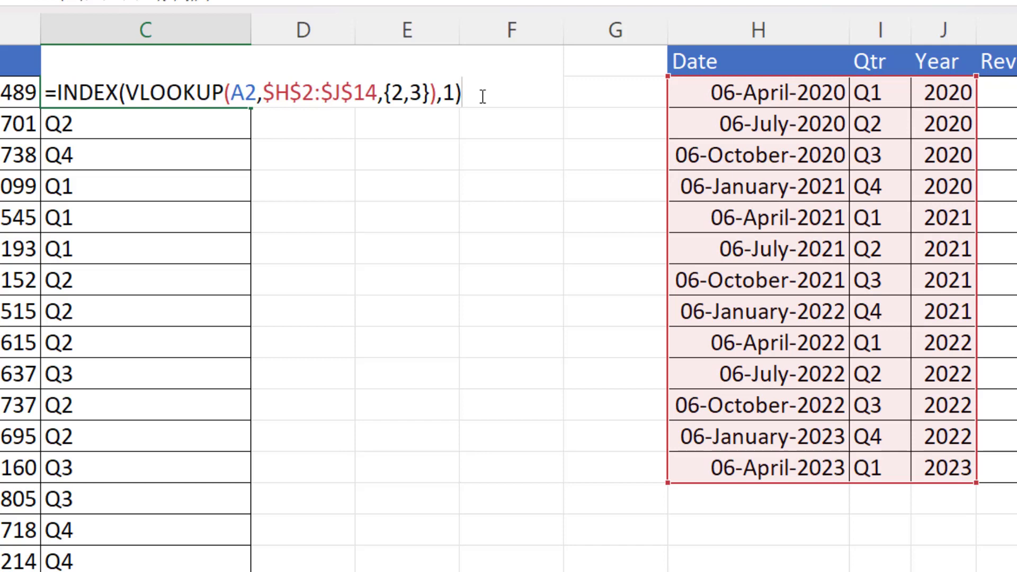
pyautogui.write('&"')
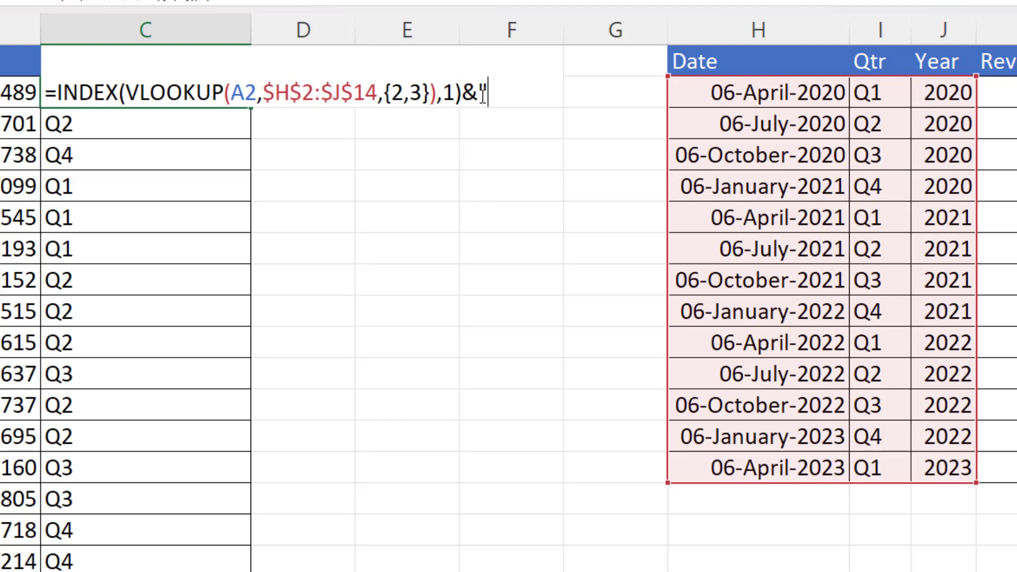
pyautogui.write('-"&')
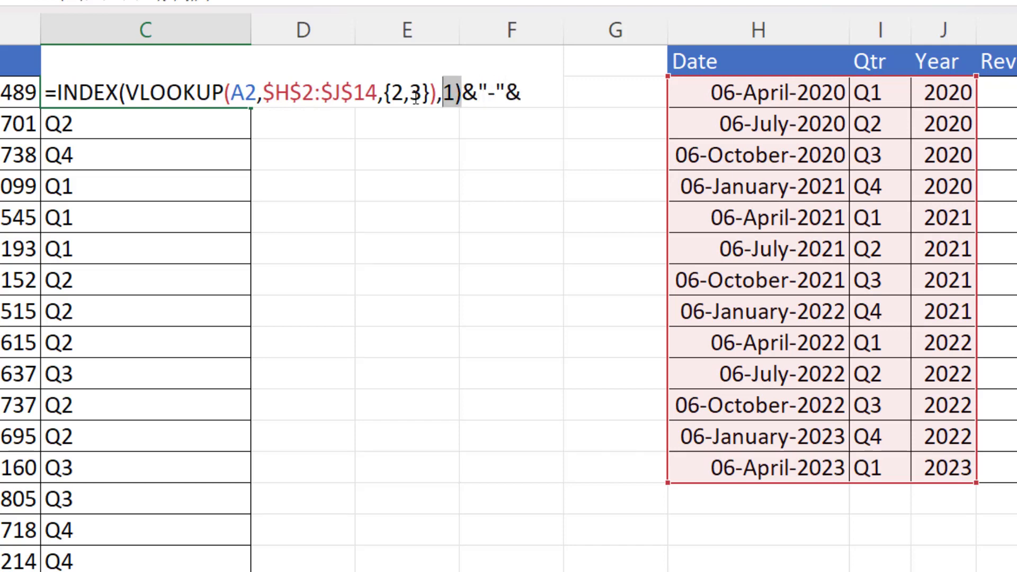
pyautogui.press('ctrl+c')
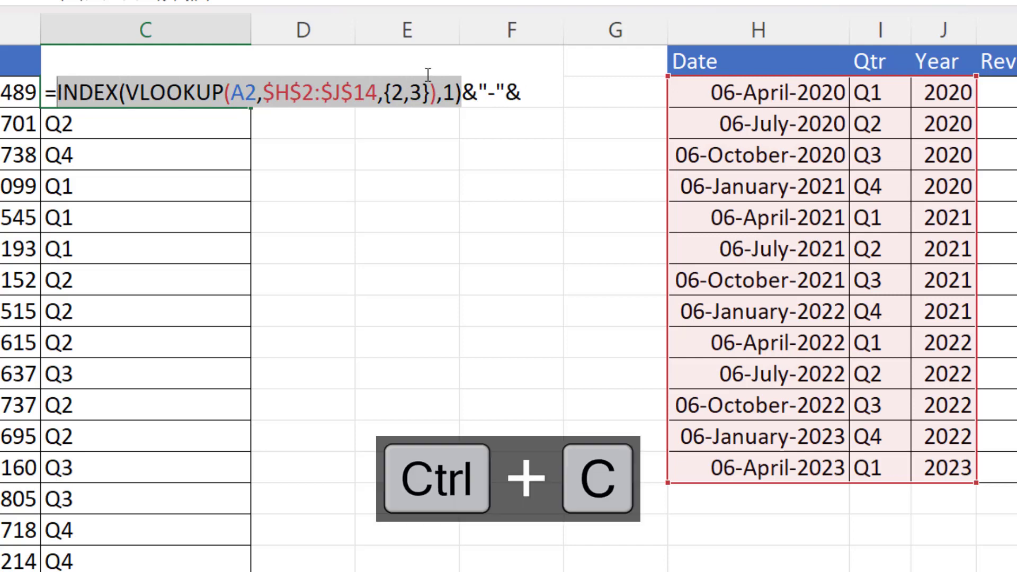
pyautogui.press('ctrl+v')
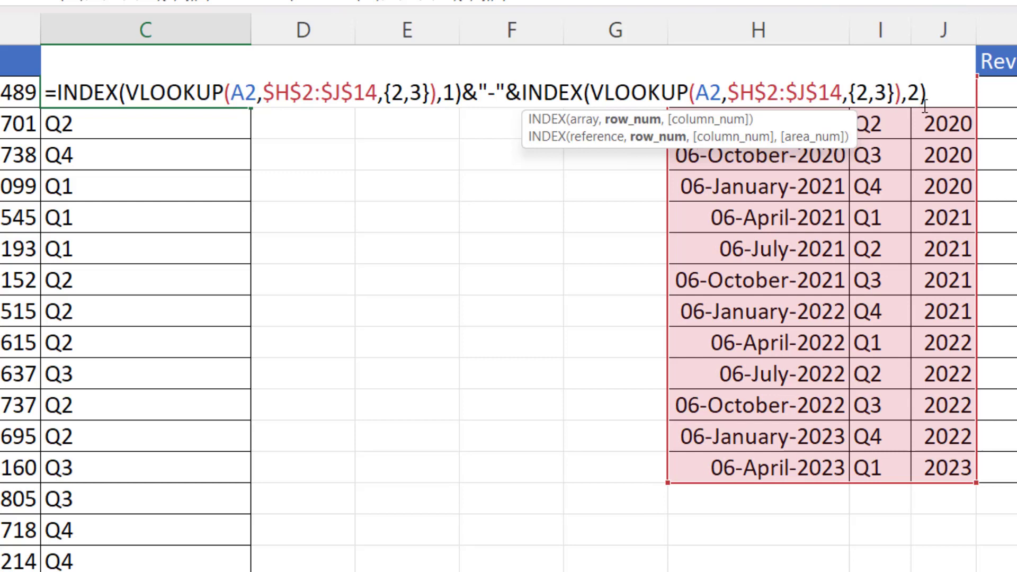
pyautogui.press('Enter')
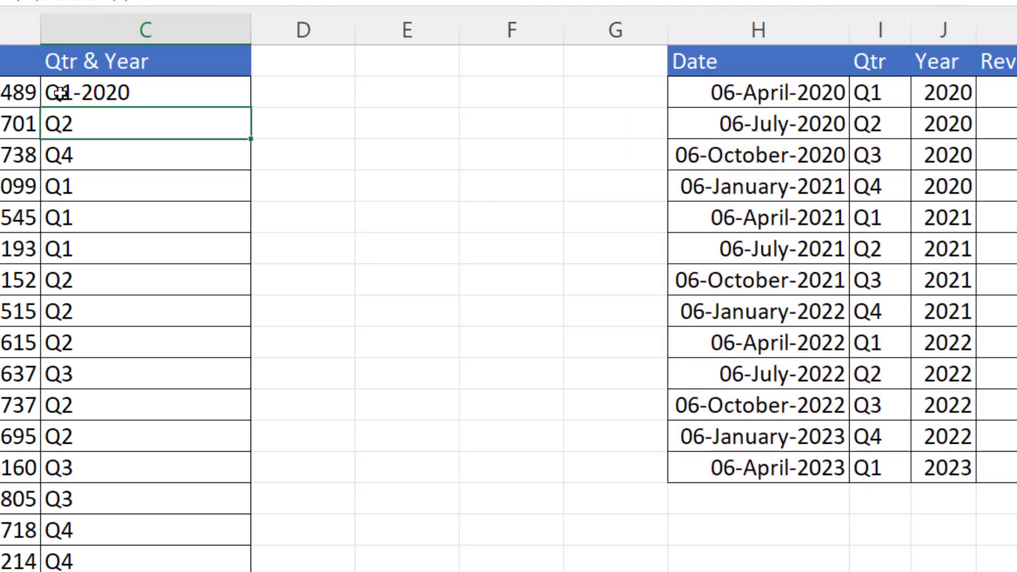
# Step: Add a Qtr & Yr heading in K1 beside the fiscal lookup table
pyautogui.moveTo(252, 106); pyautogui.dragTo(252, 444)
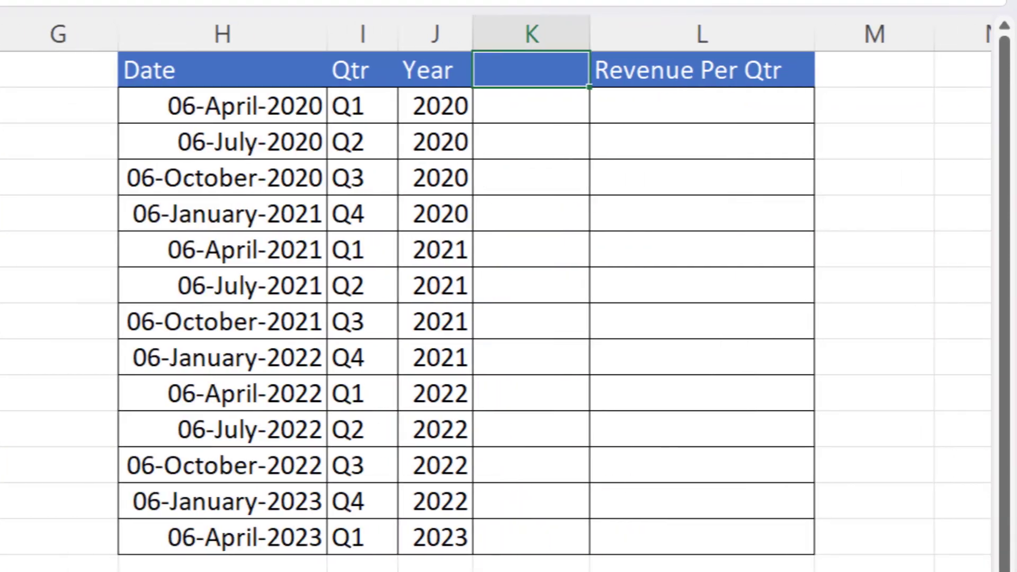
pyautogui.hscroll(3)
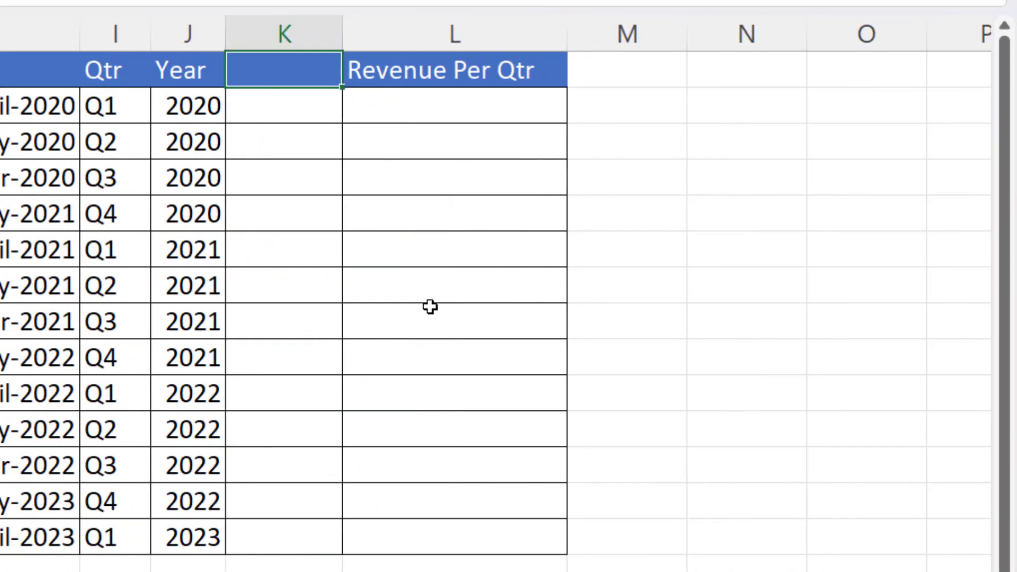
pyautogui.write('Qtr')
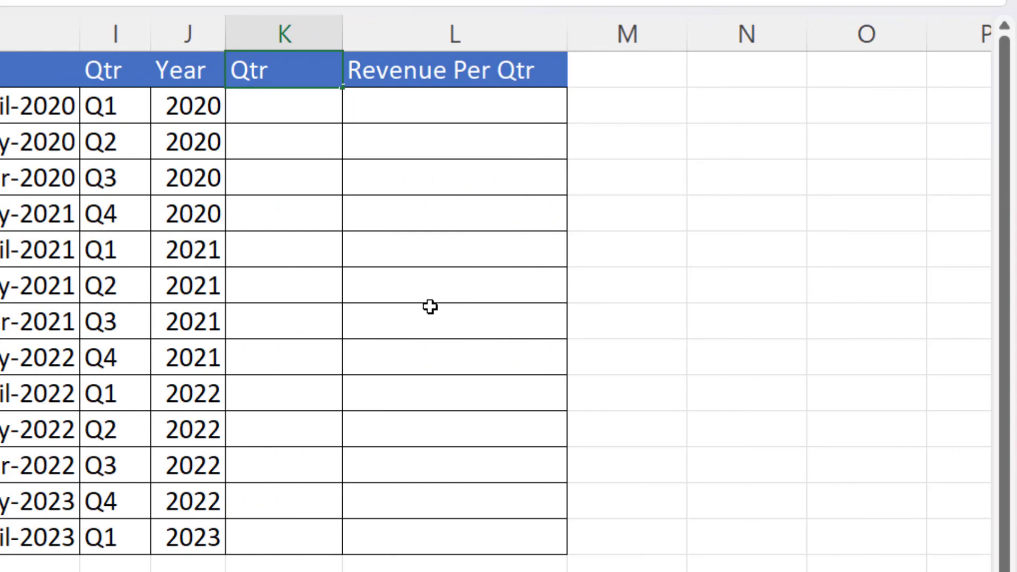
pyautogui.write('& Yr')
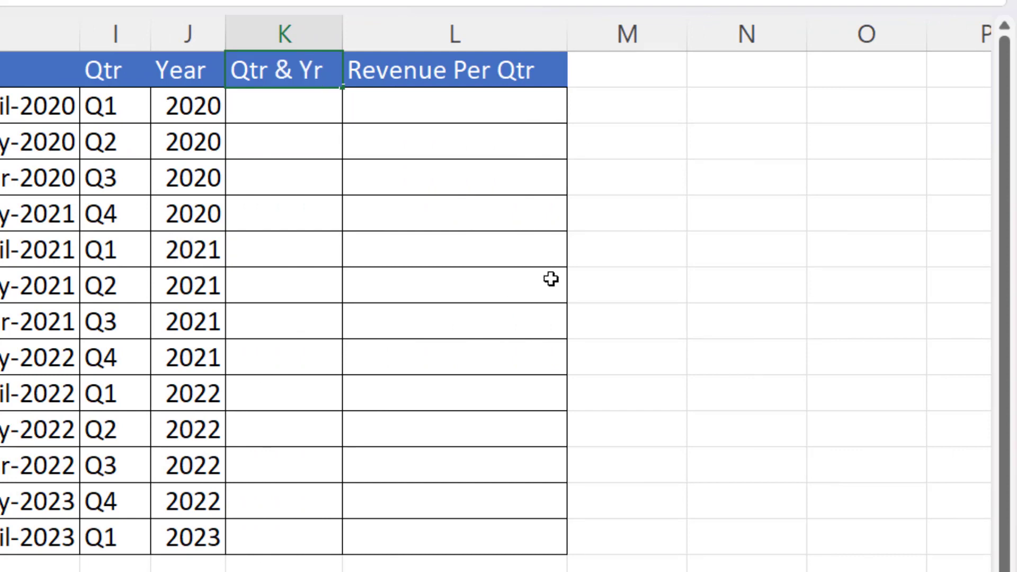
# Step: Enter =I2&"-"&J2 in K2 and fill it down to K14, giving Q1-2020 through Q1-2023
pyautogui.write('=')
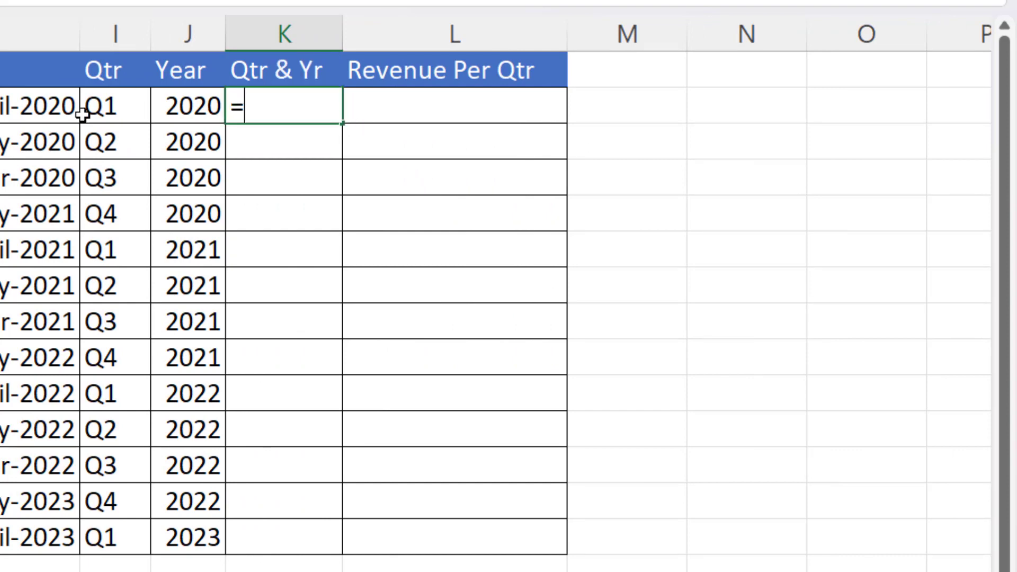
pyautogui.click(103, 106)
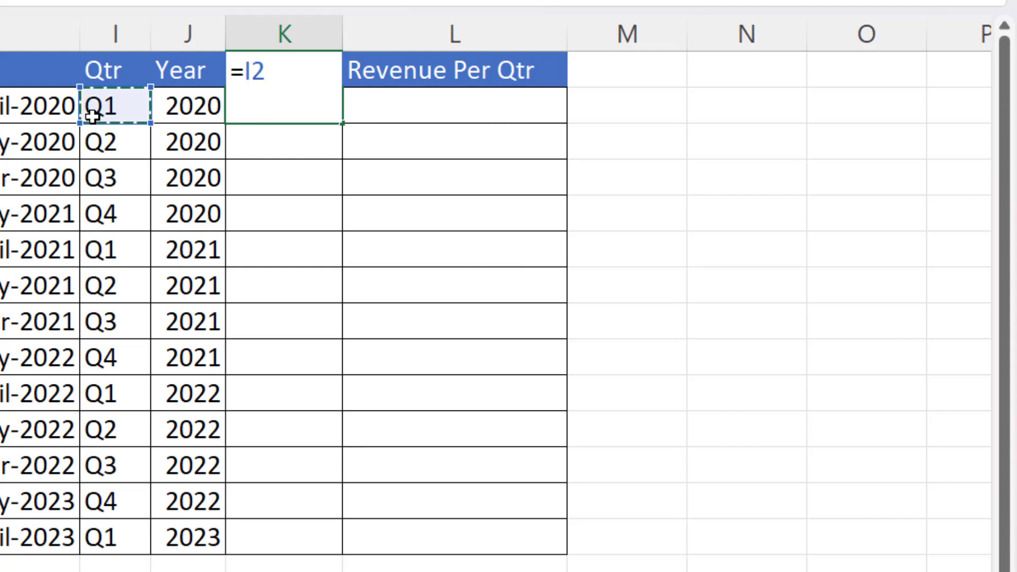
pyautogui.write('&"-"&J2')
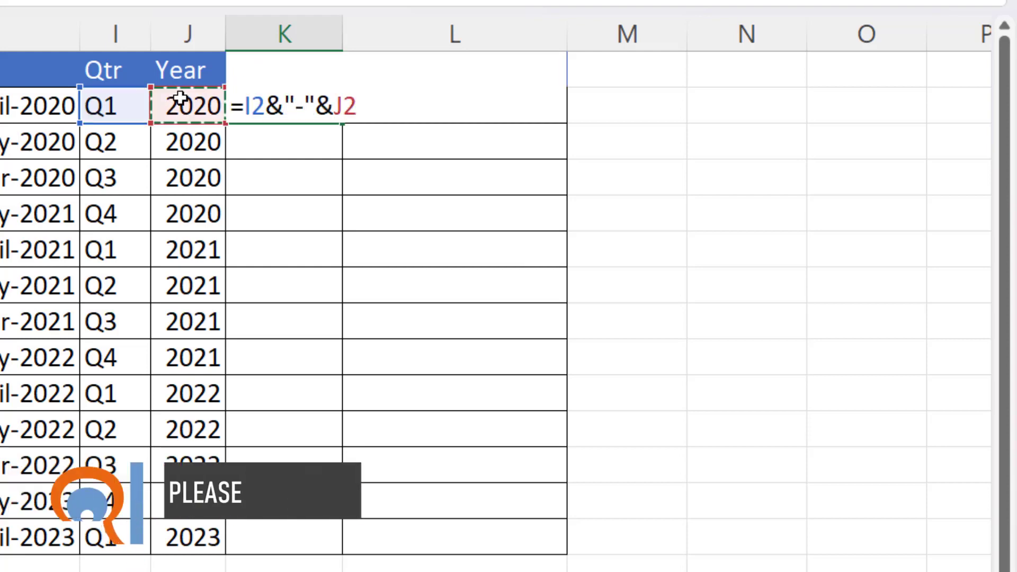
pyautogui.press('enter')
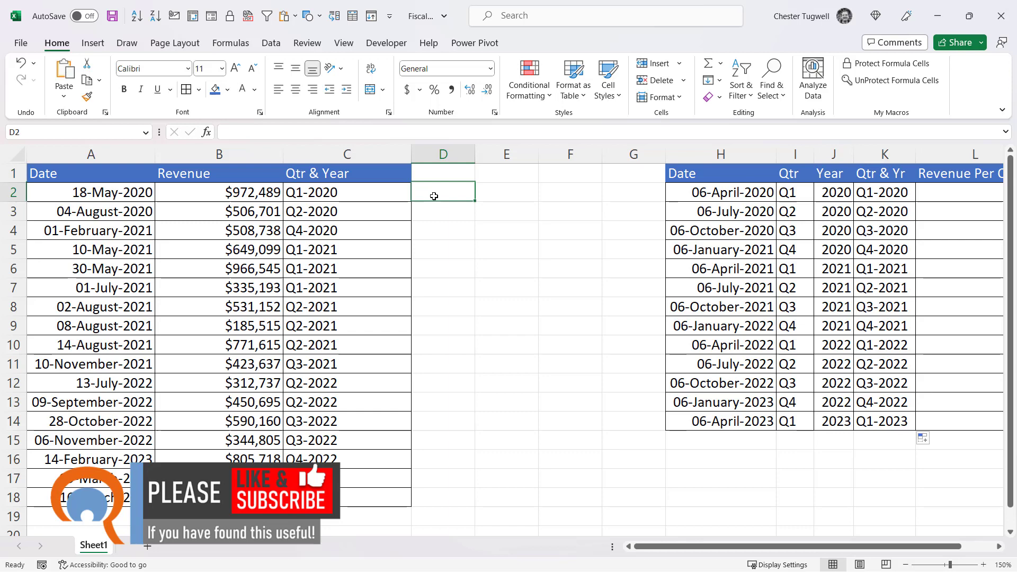
# Step: Enter =VLOOKUP(A2,$H$2:$K$14,4) in D2 and fill it down to D18
pyautogui.write('=VLOOKUP(')
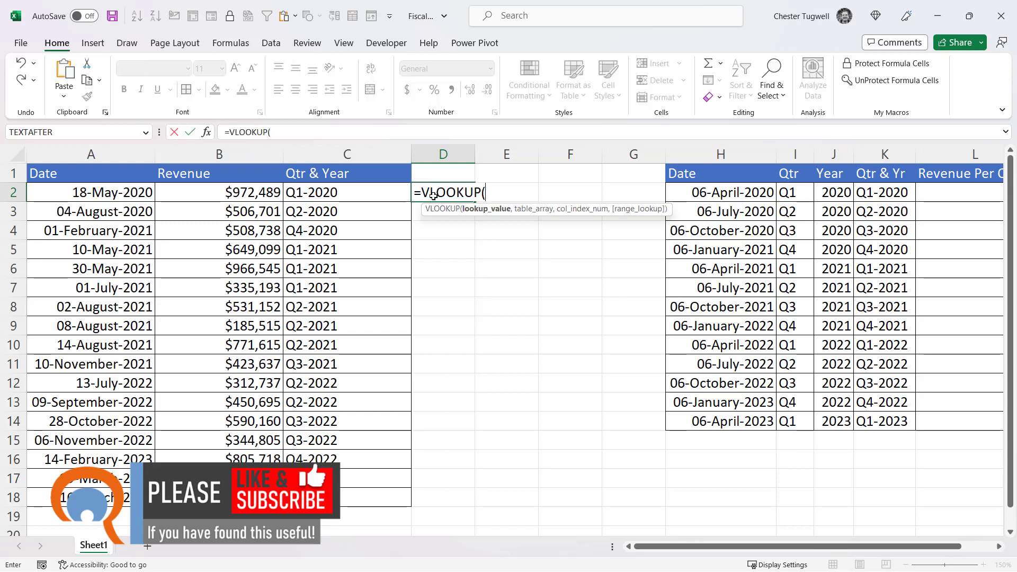
pyautogui.click(91, 191)
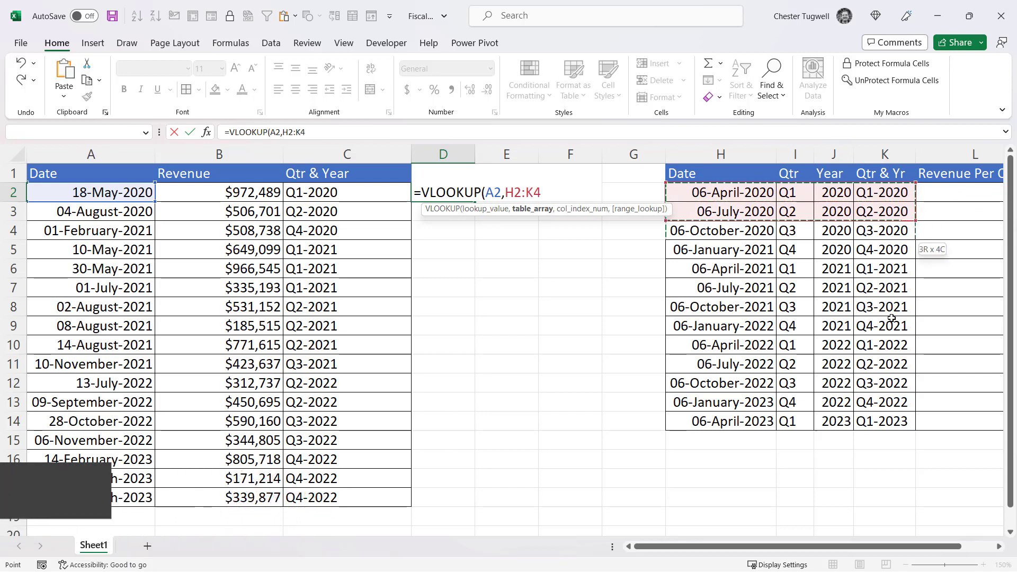
pyautogui.press('F4')
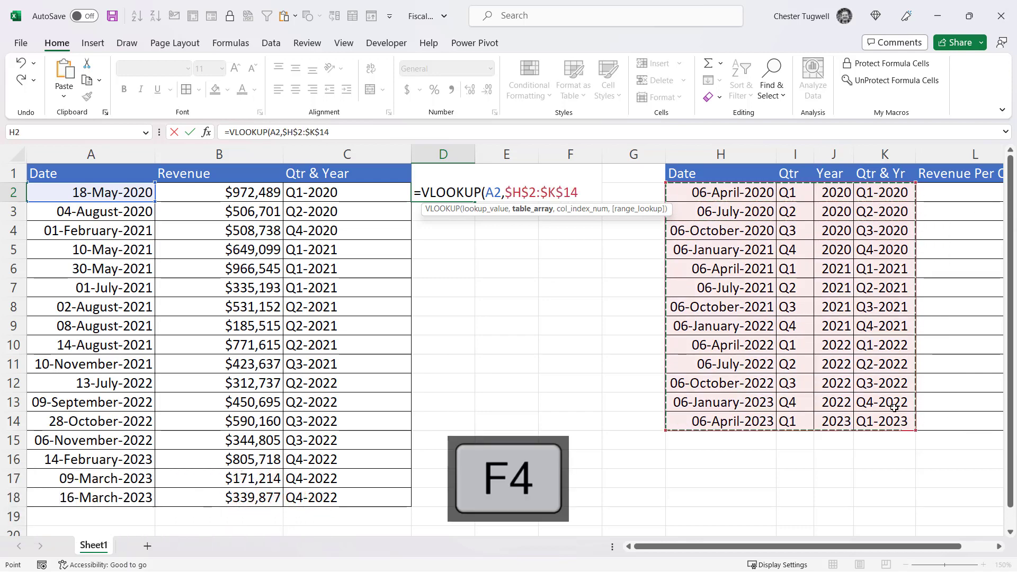
pyautogui.write(',4)')
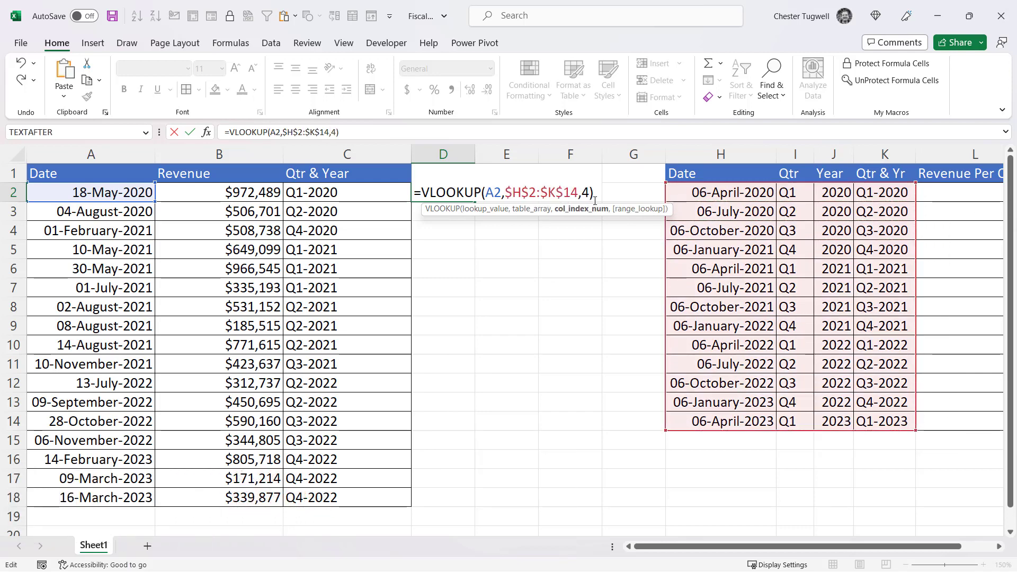
pyautogui.press('Enter')
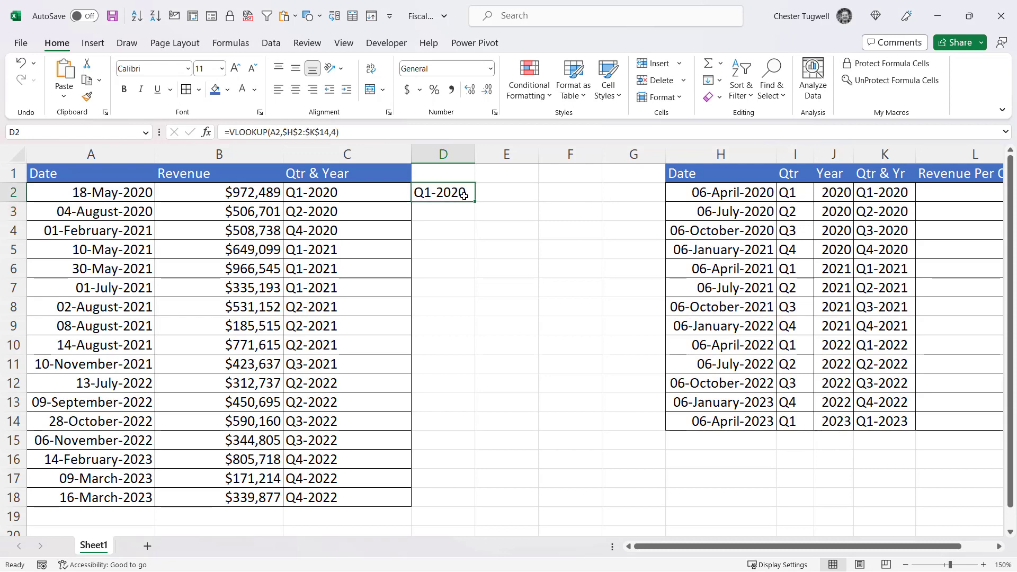
pyautogui.moveTo(464, 200); pyautogui.dragTo(464, 498)
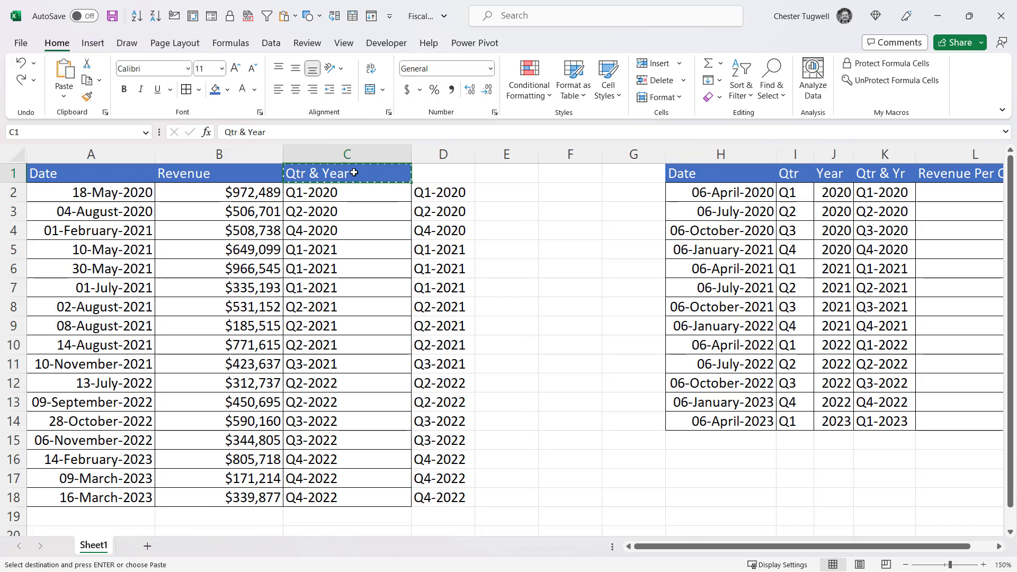
# Step: Copy the Qtr & Year header from C1 into D1
pyautogui.press('ctrl+v')
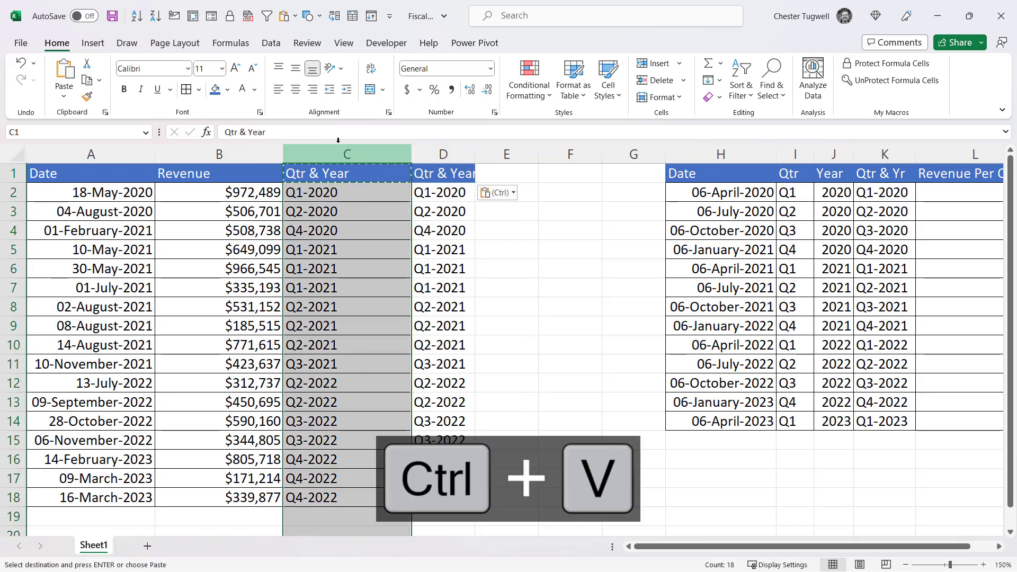
pyautogui.press('ctrl+v')
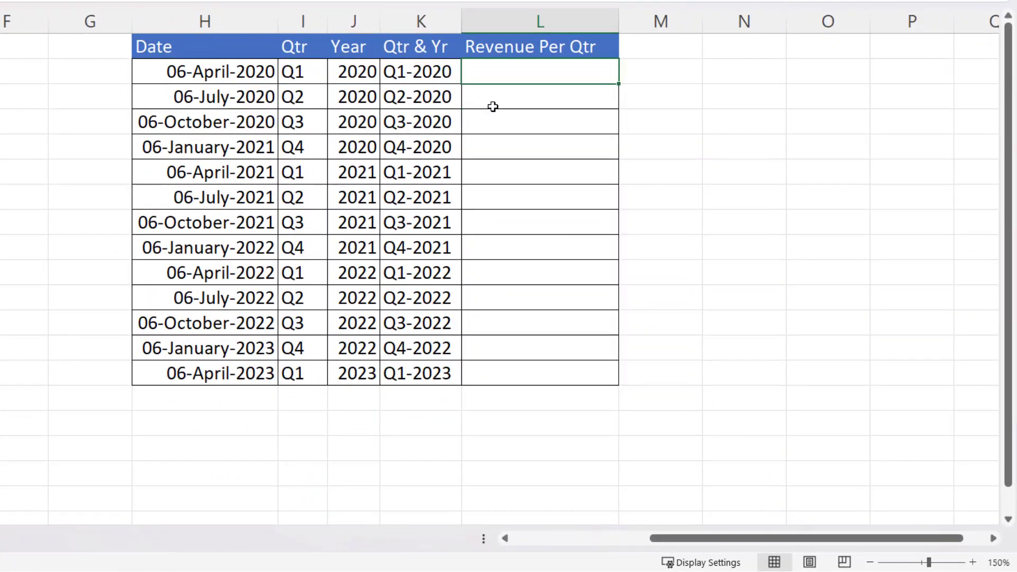
# Step: Start =SUMIF( in L2 with the absolute criteria range $C$2:$C$18
pyautogui.write('=sumif(')
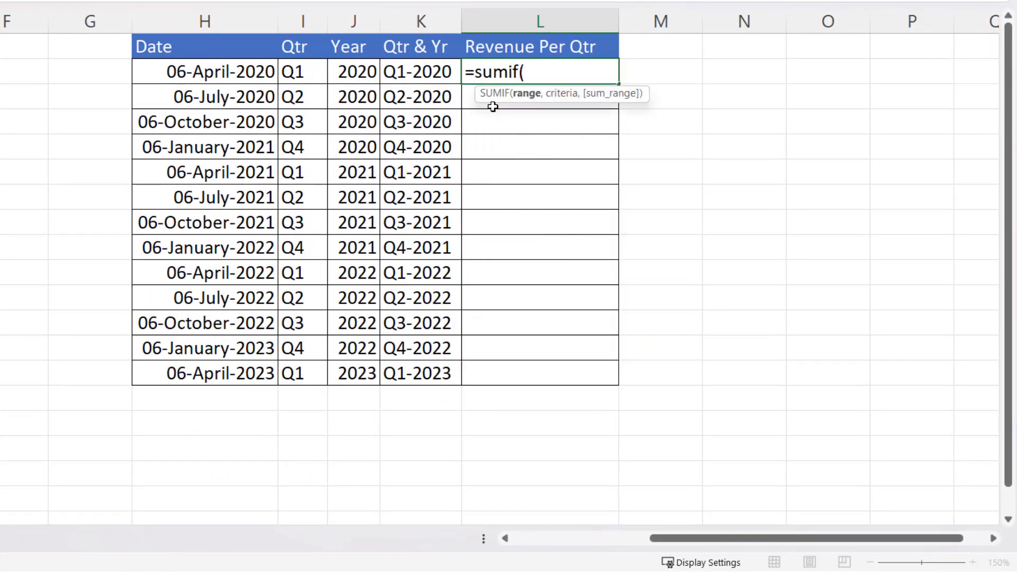
pyautogui.moveTo(739, 535)
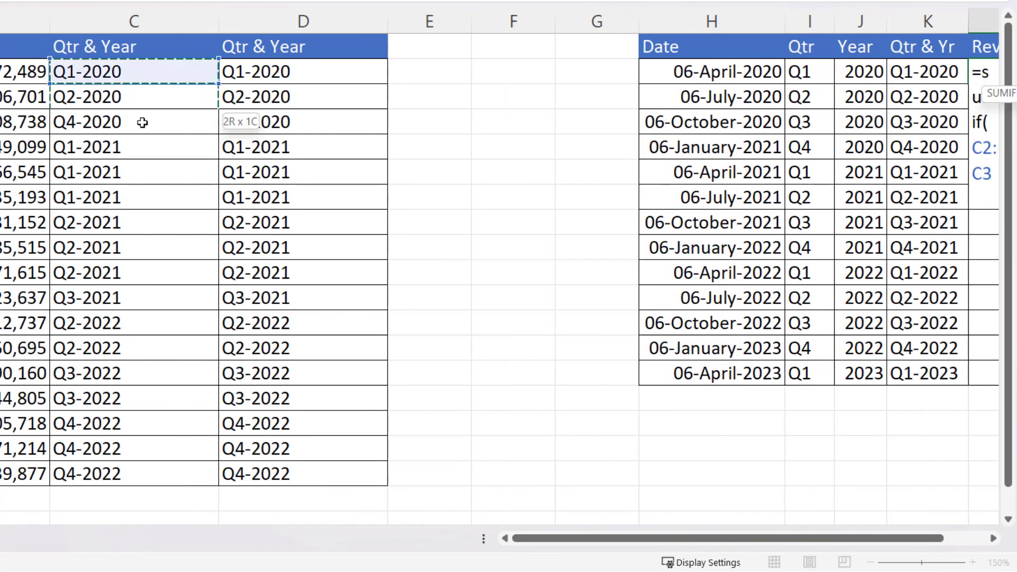
pyautogui.press('F4')
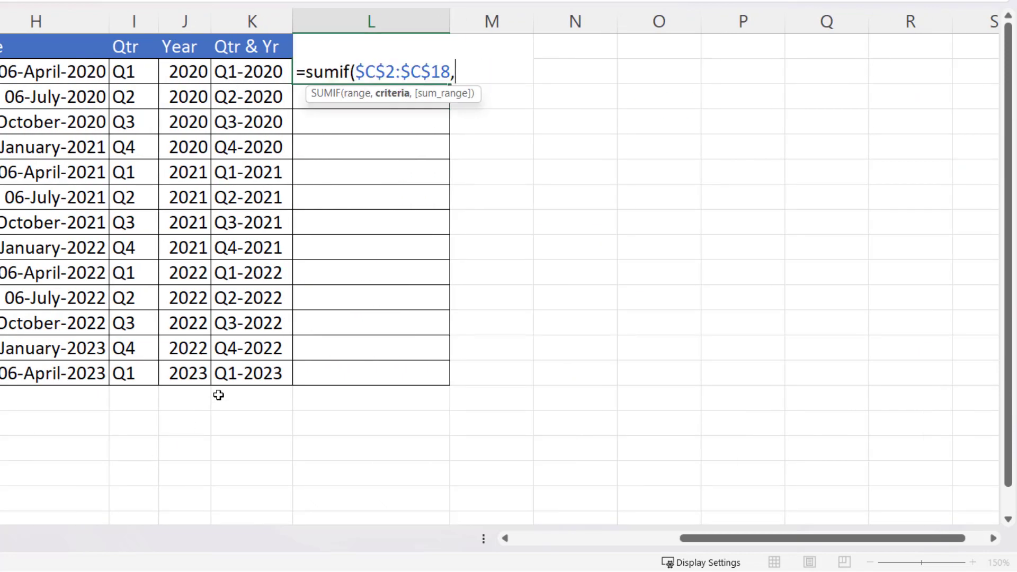
pyautogui.moveTo(133, 71)
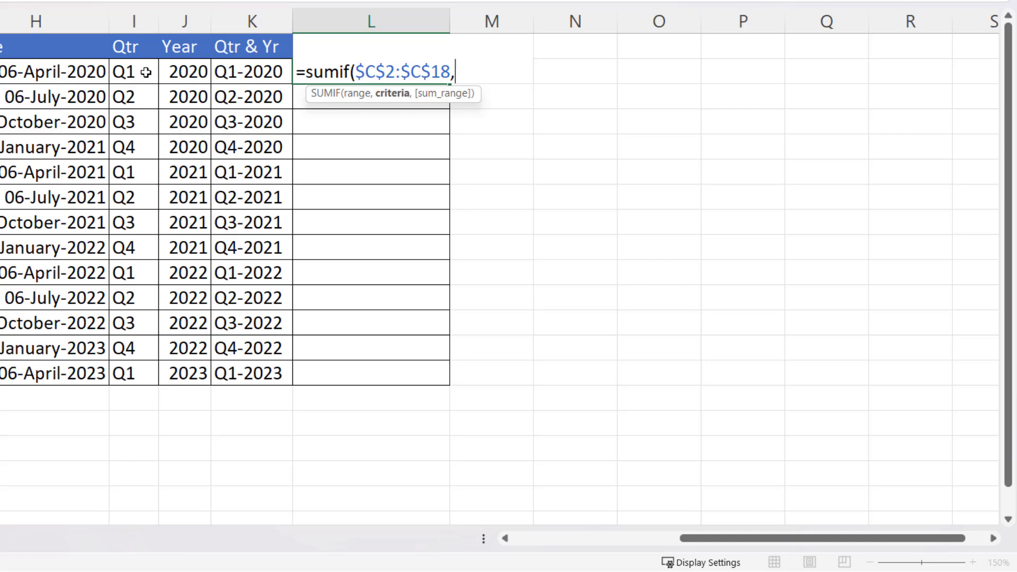
pyautogui.moveTo(268, 81)
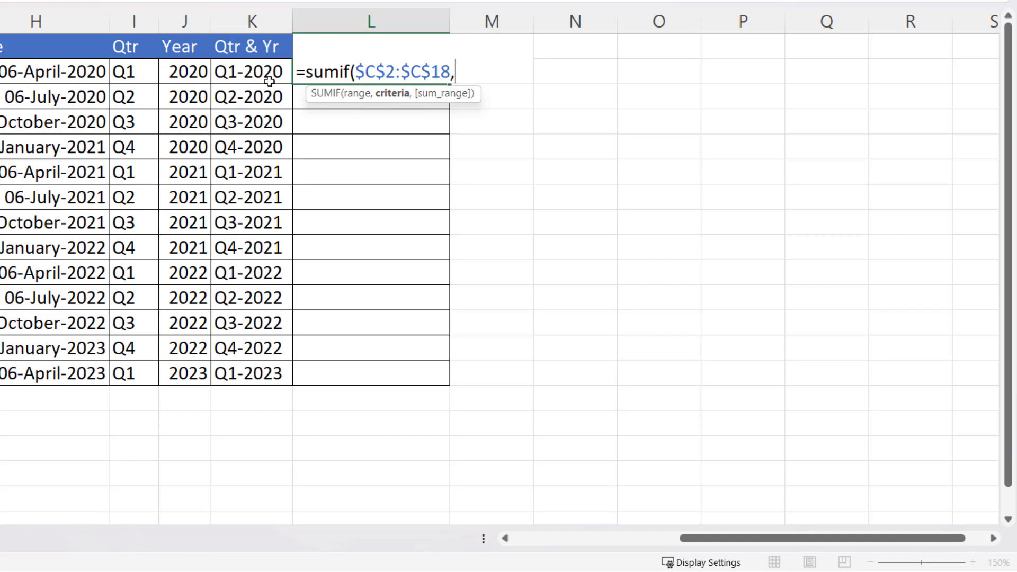
pyautogui.moveTo(241, 71)
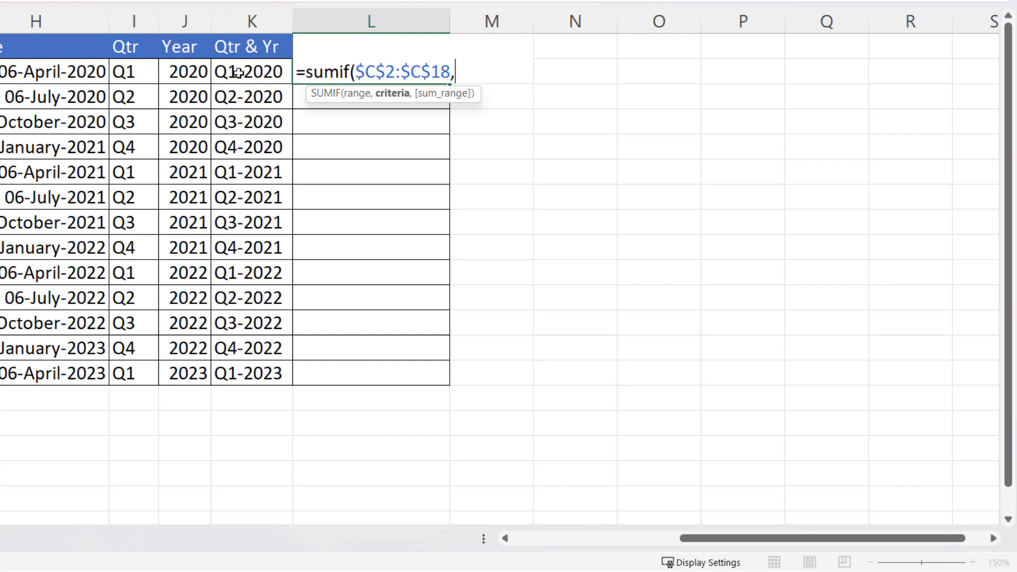
pyautogui.click(247, 71)
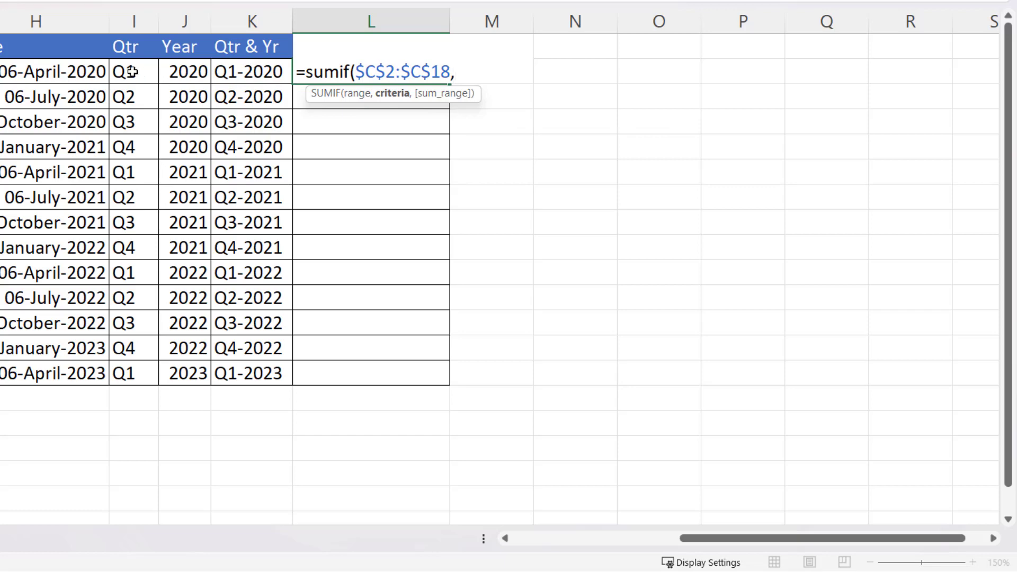
# Step: Build the criteria I2&"-"&J2 joining the quarter and year
pyautogui.click(134, 70)
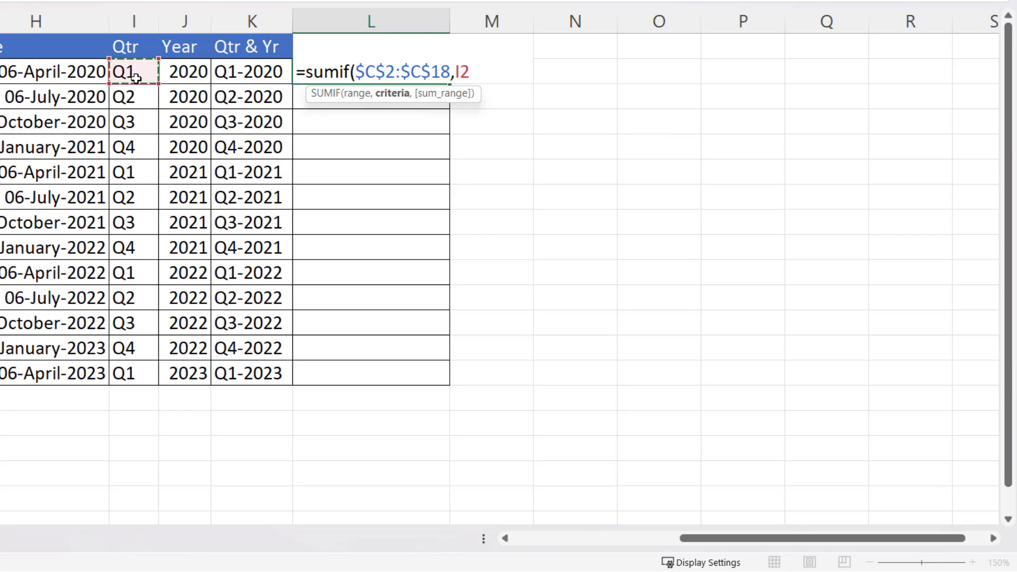
pyautogui.press('BackSpace')
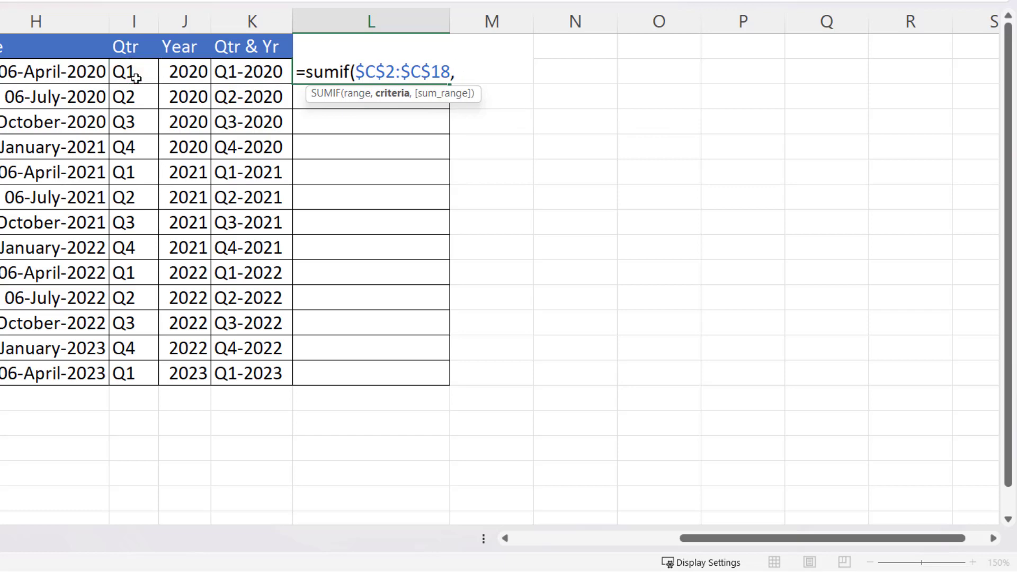
pyautogui.click(133, 71)
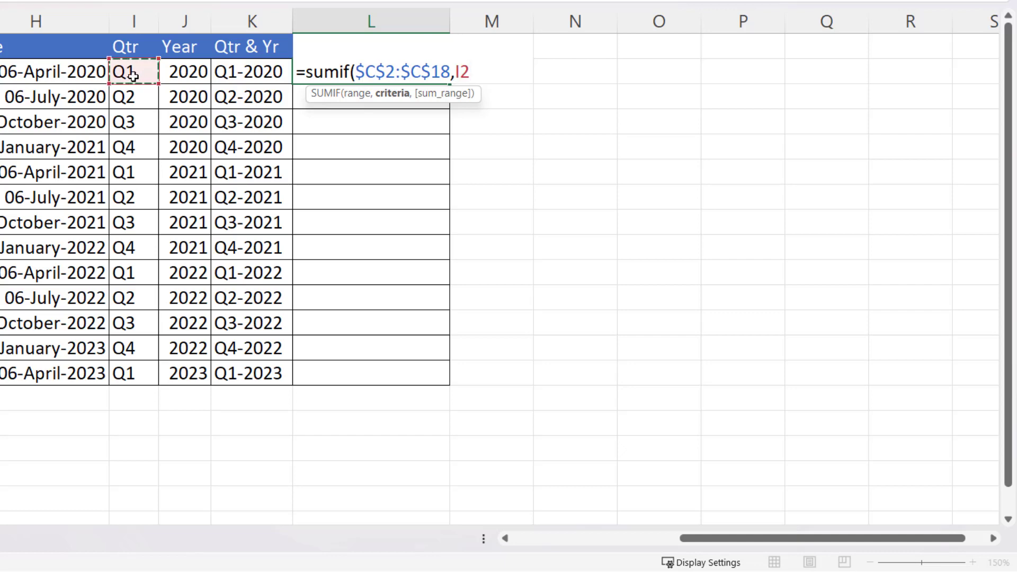
pyautogui.write('&')
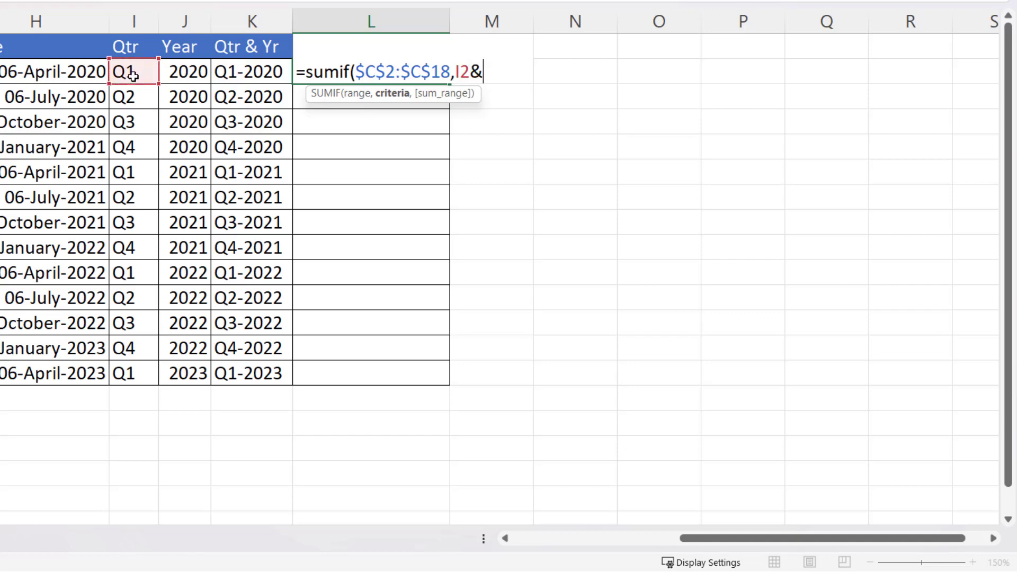
pyautogui.write('"-"')
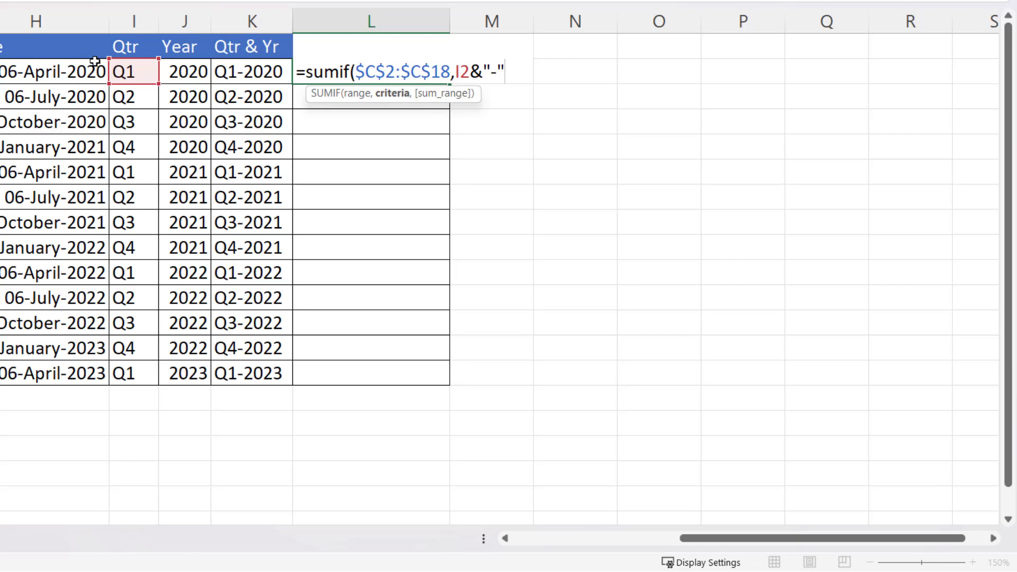
pyautogui.write('&')
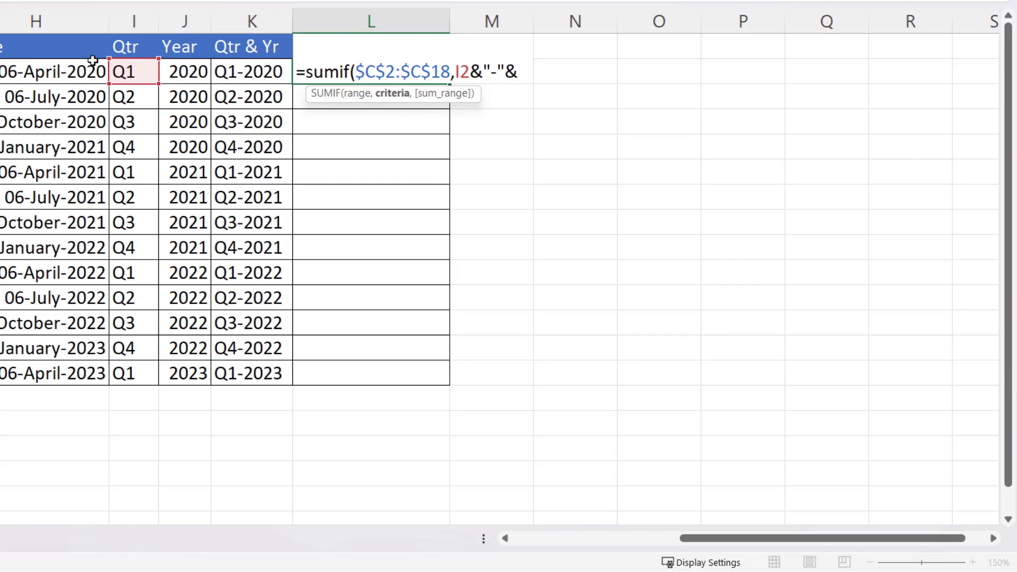
pyautogui.click(186, 71)
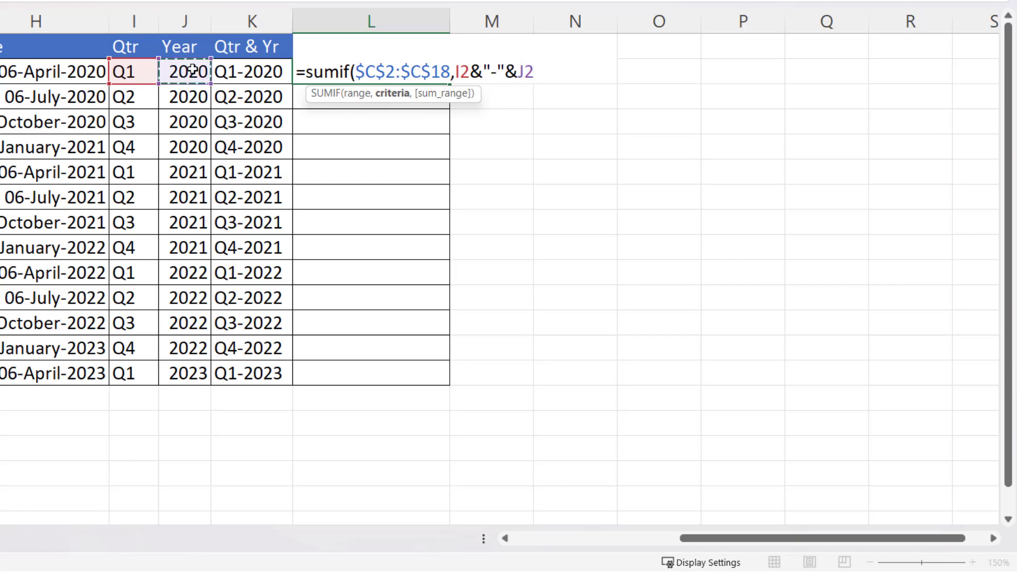
pyautogui.write(',')
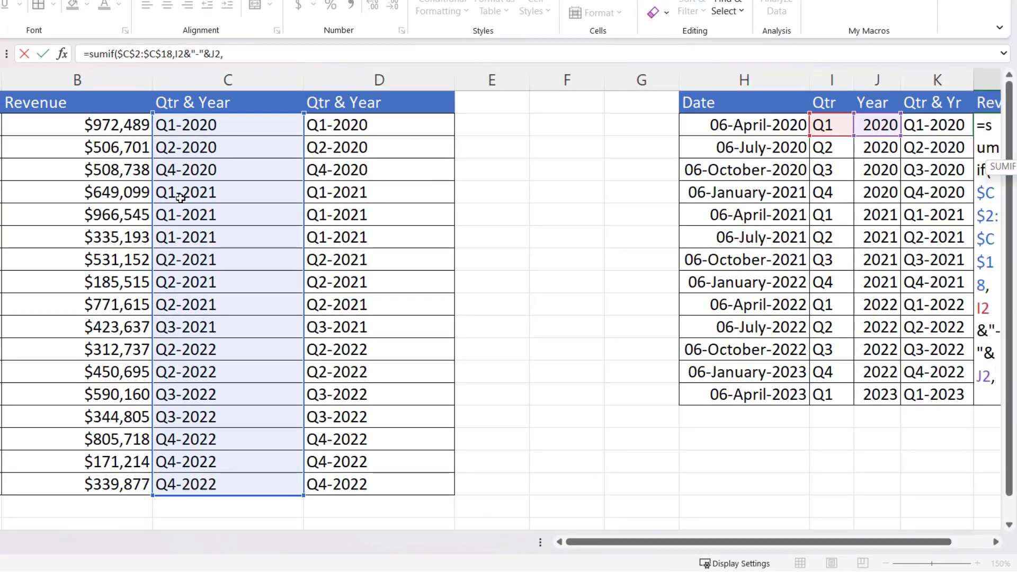
# Step: Complete the SUMIF with the Revenue column as sum range, giving $972,489.00 for Q1-2020
pyautogui.click(78, 125)
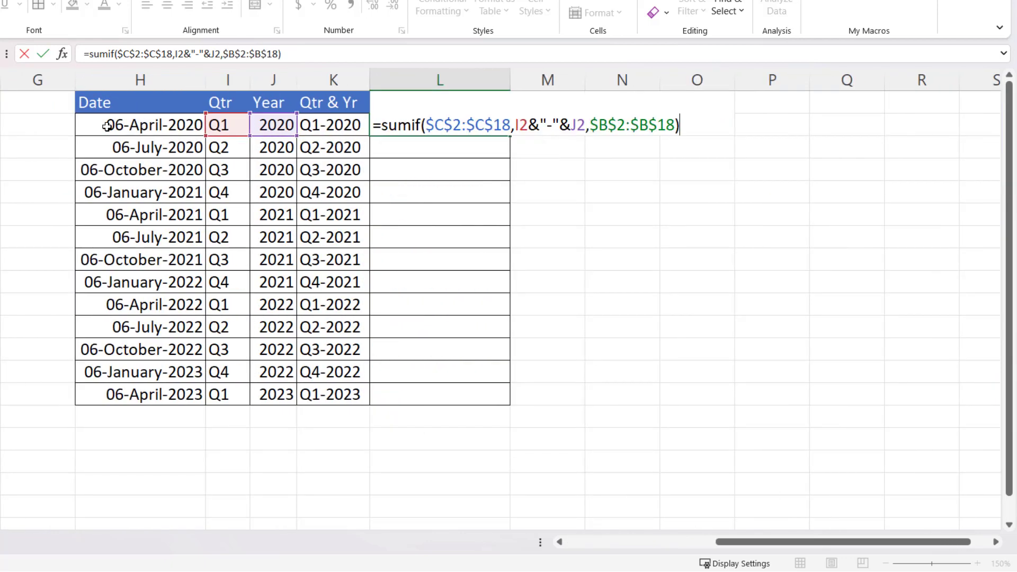
pyautogui.press('enter')
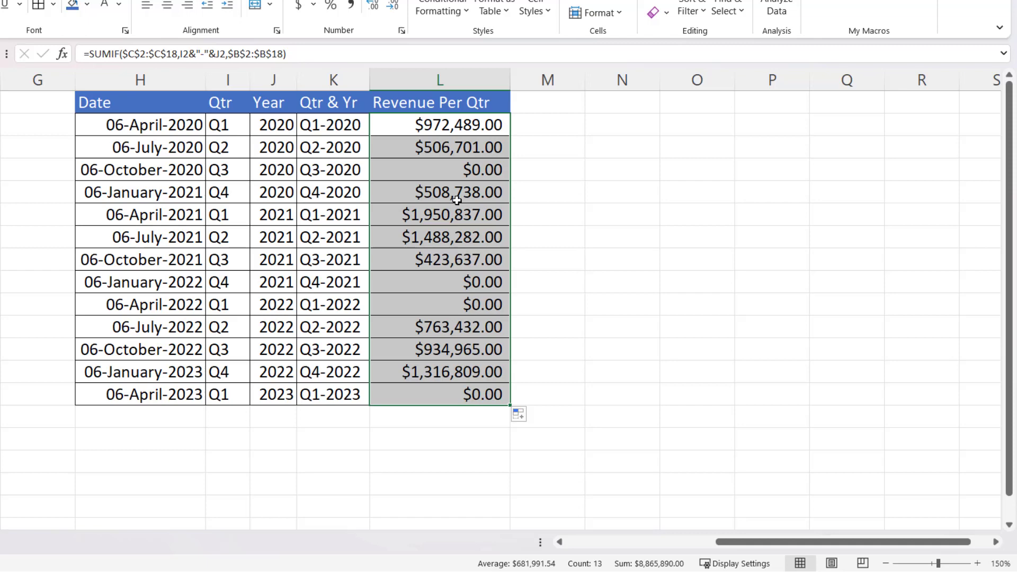
pyautogui.moveTo(546, 261)
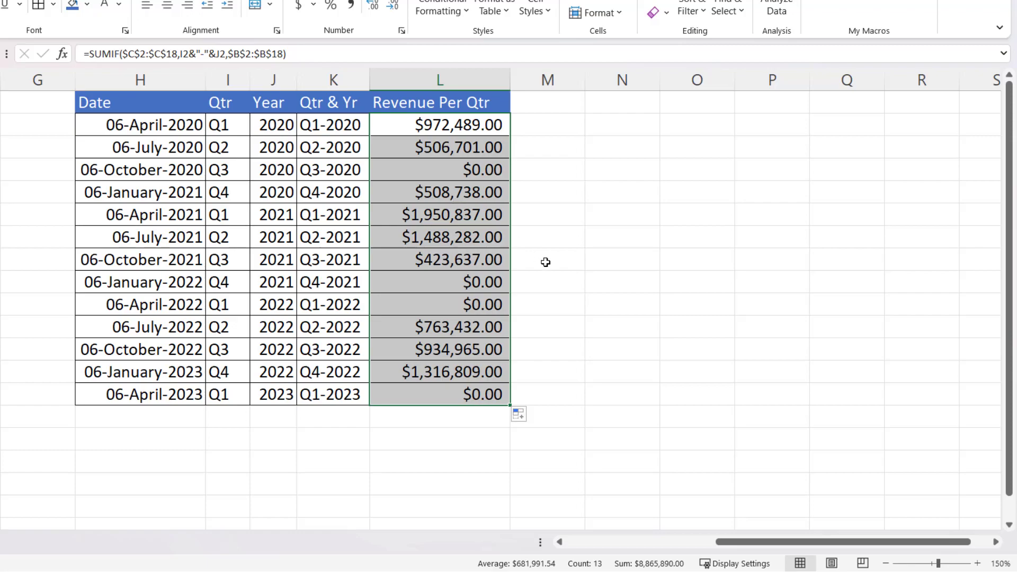